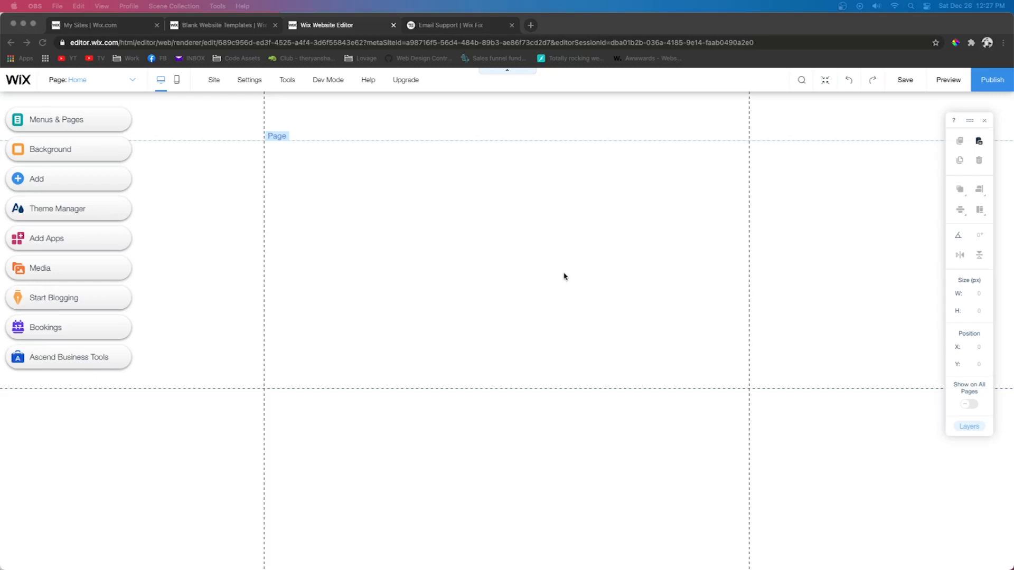
mouse_move(290, 133)
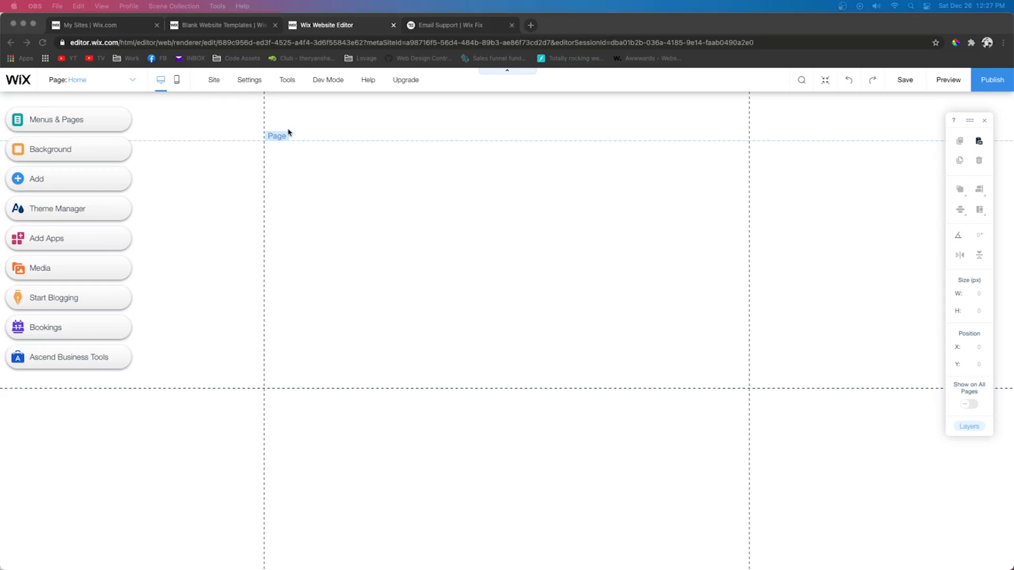
Step: Bring Safari forward on the Wix Fix Patreon page and scroll through its membership tiers
click(459, 24)
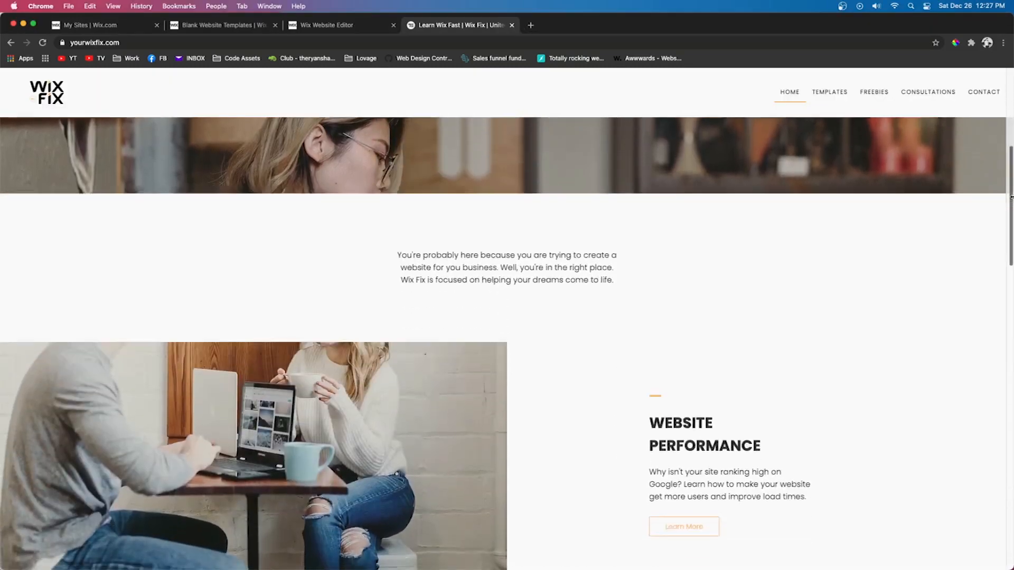
scroll(down, 3)
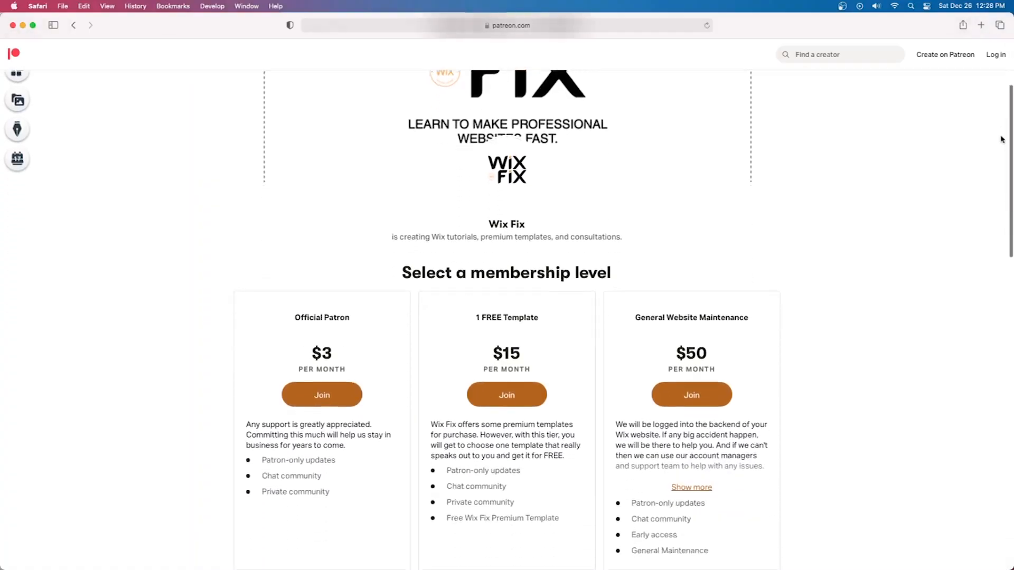
scroll(down, 3)
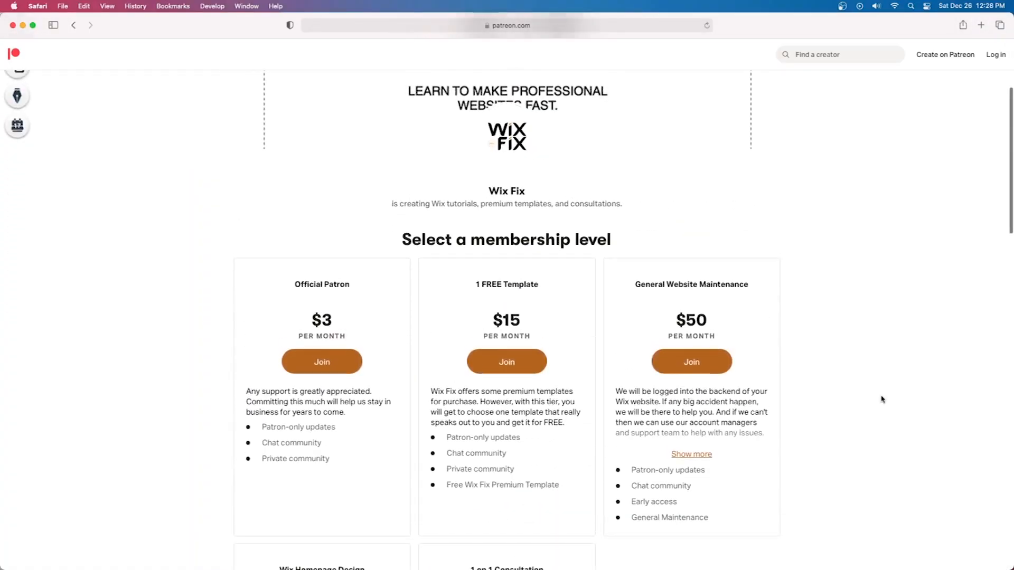
scroll(down, 3)
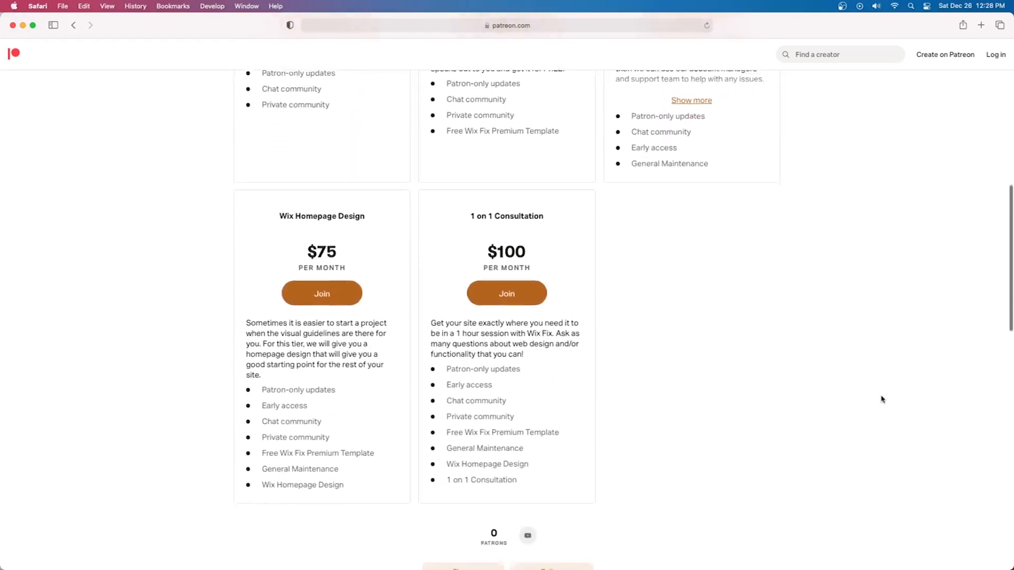
scroll(down, 3)
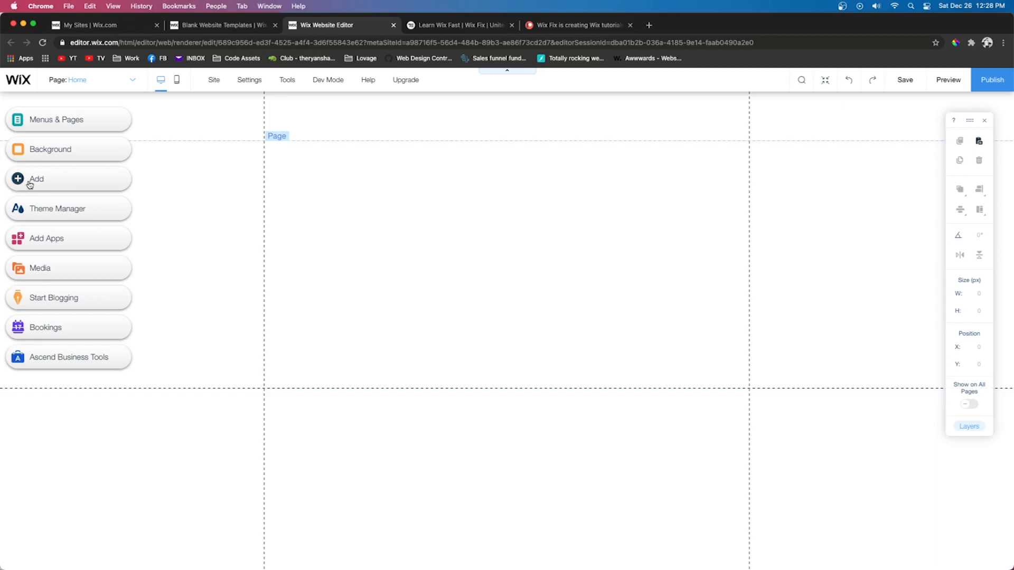
Step: Upload the Wix Fix logo file through the media manager and add it to the page
click(36, 180)
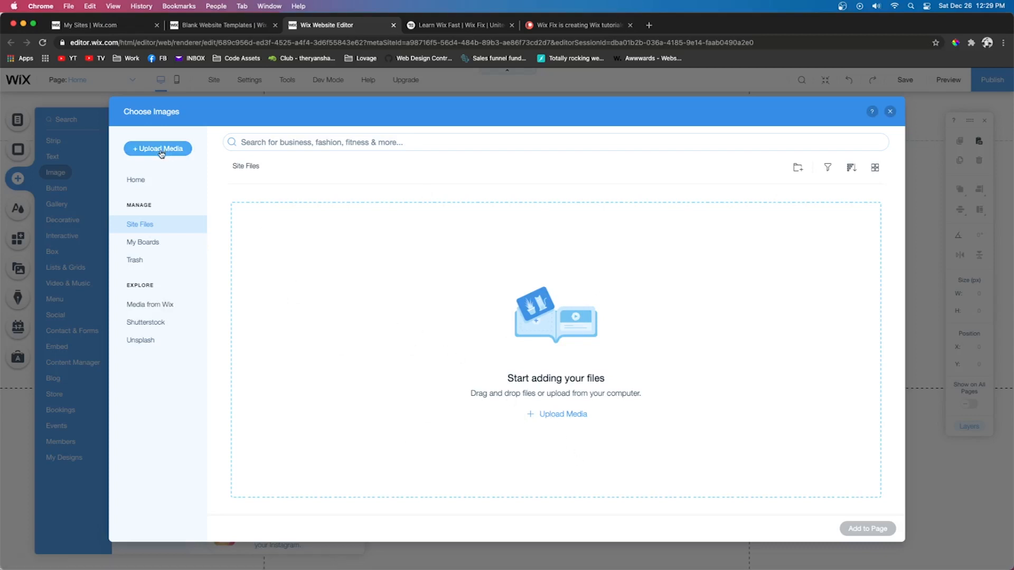
click(157, 149)
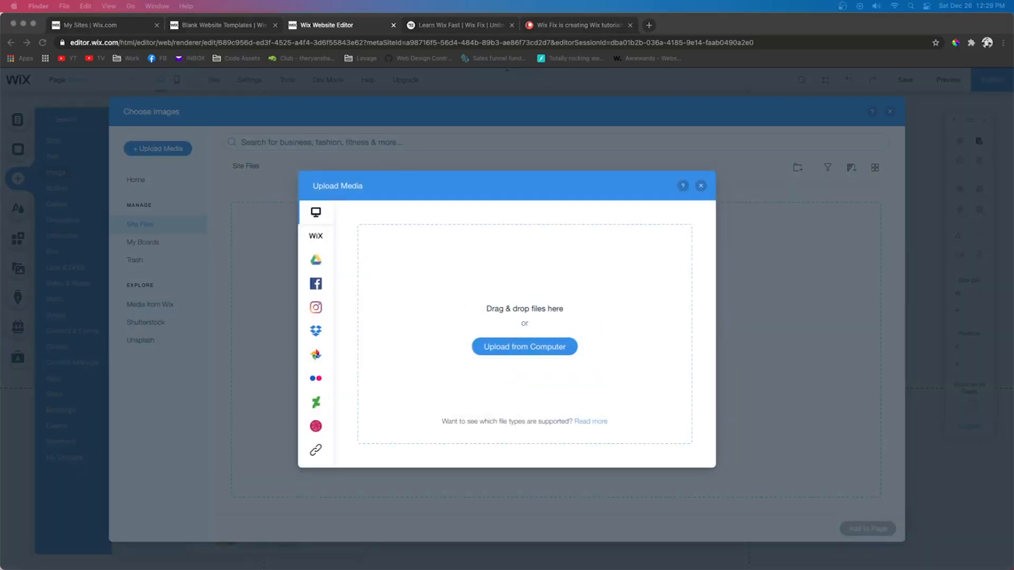
drag(437, 315, 438, 315)
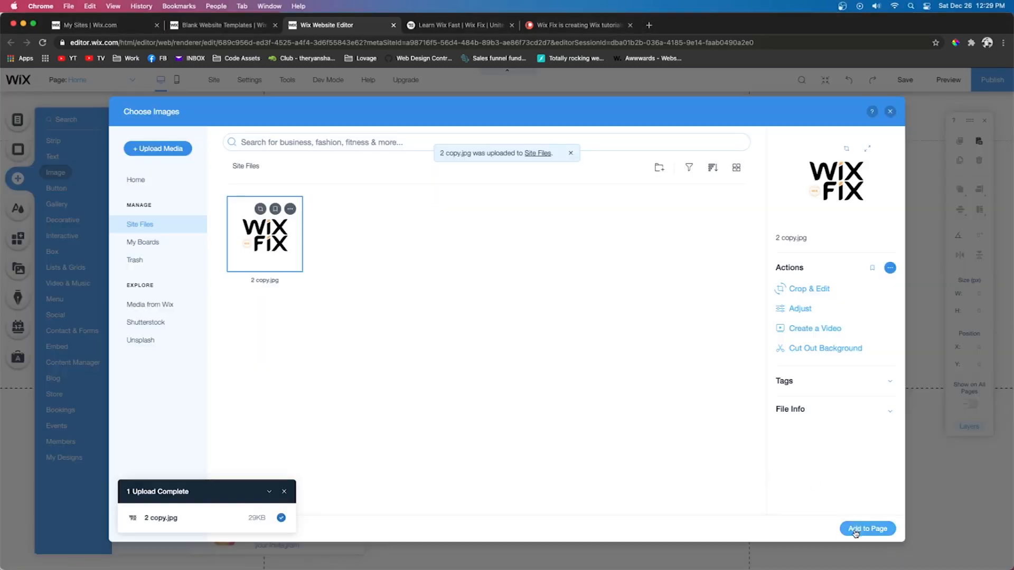
click(866, 528)
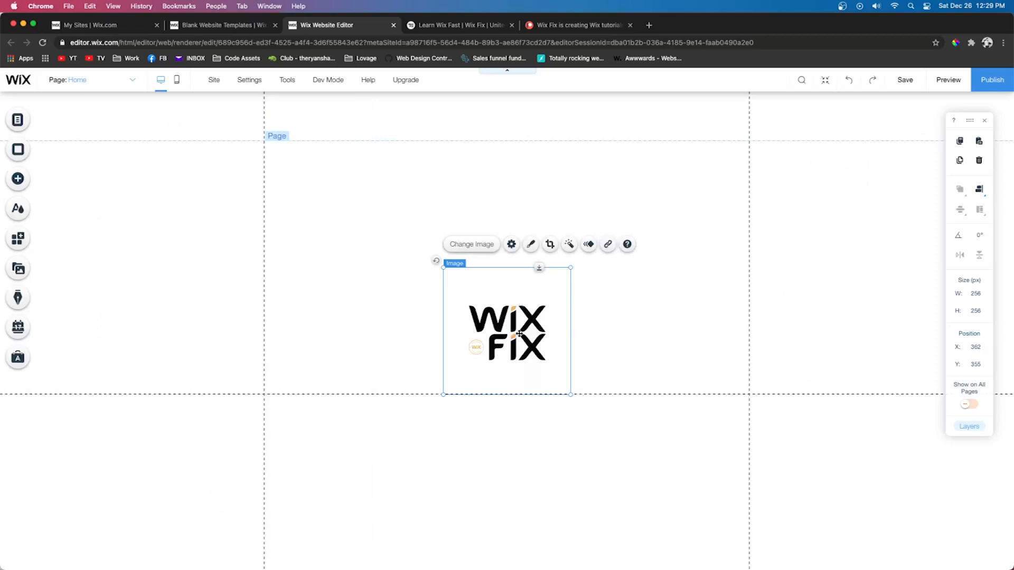
Step: Drag the logo toward the upper-left of the page, nudging it back inside the page edge
drag(506, 332, 368, 232)
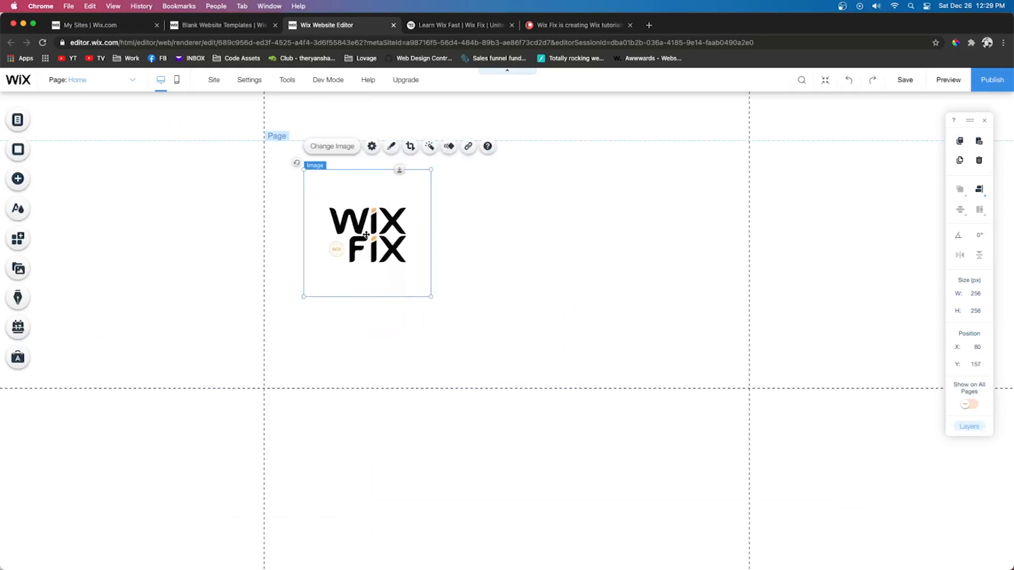
drag(368, 233, 302, 244)
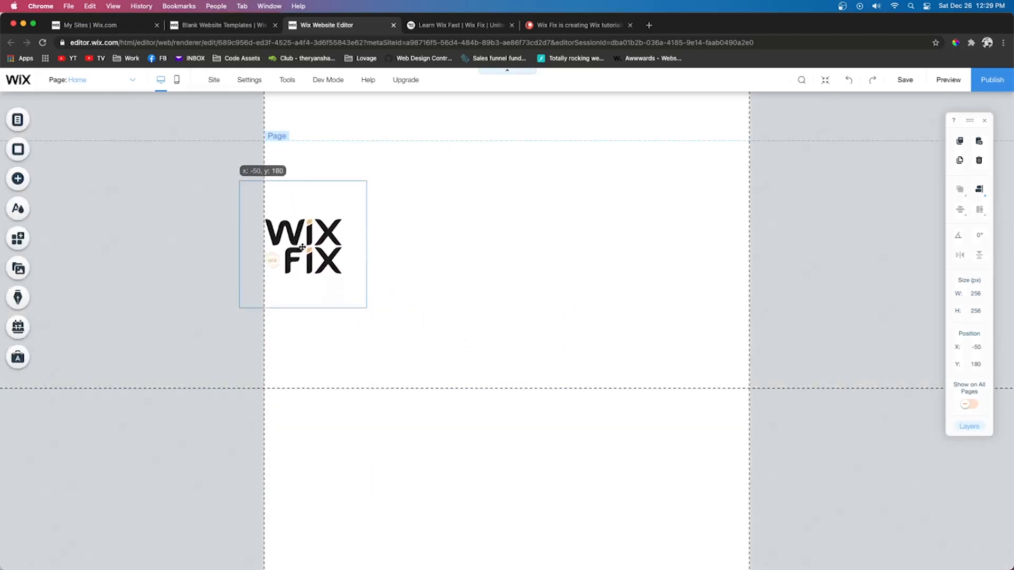
drag(302, 244, 378, 228)
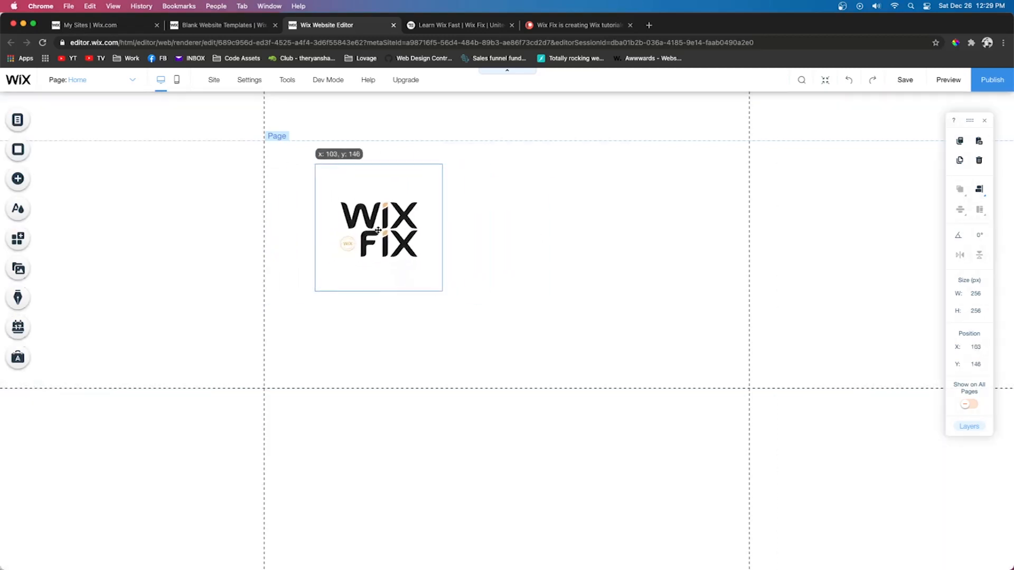
drag(378, 229, 353, 271)
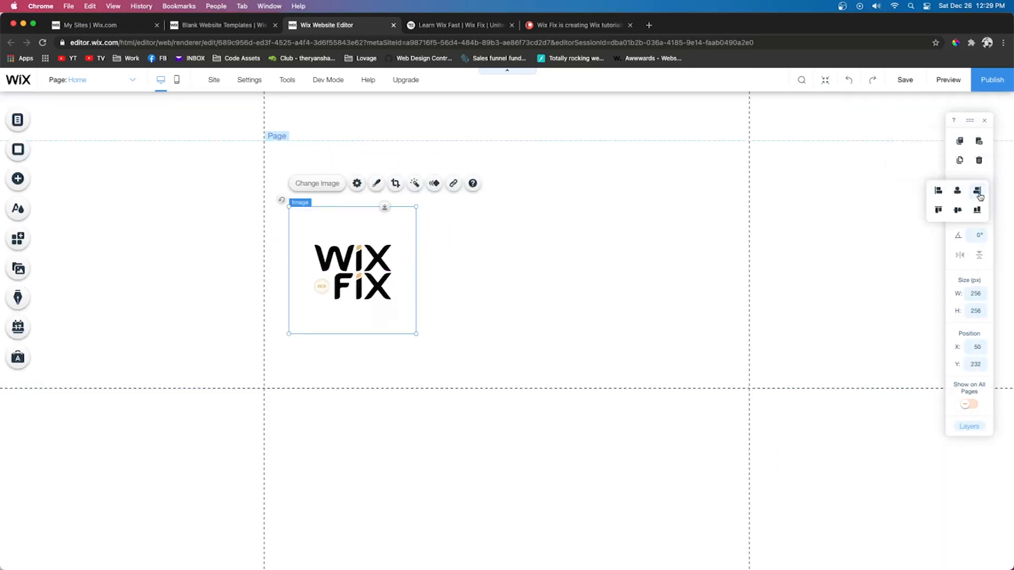
click(958, 190)
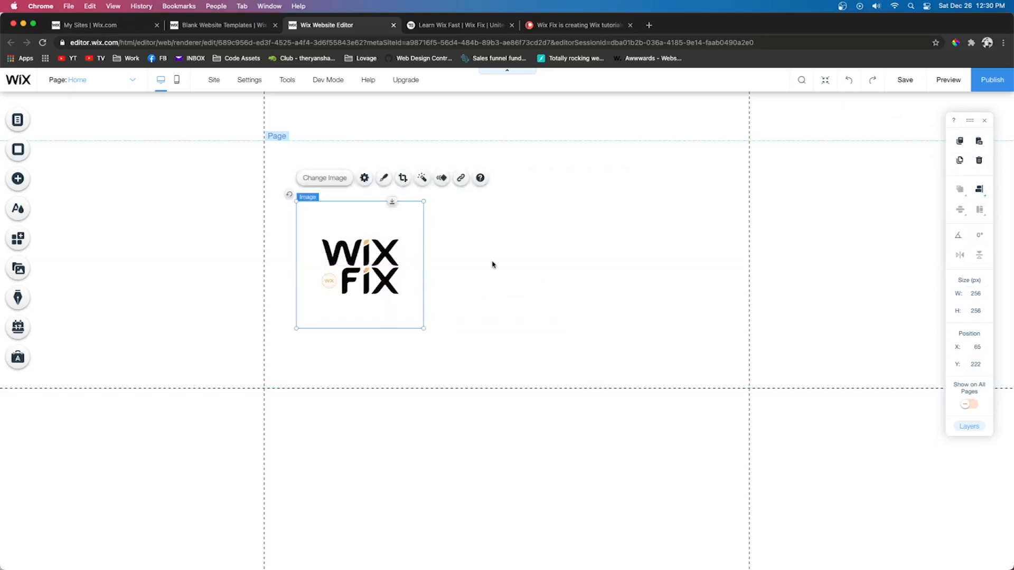
click(18, 178)
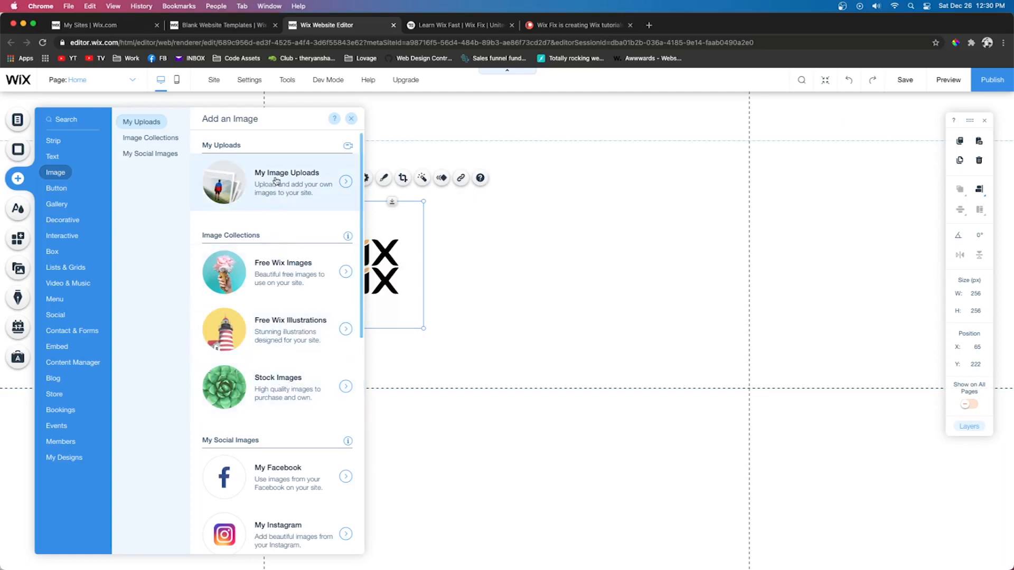
Step: Browse My Image Uploads, Media from Wix and Shutterstock, ending on the Unsplash collection
click(287, 181)
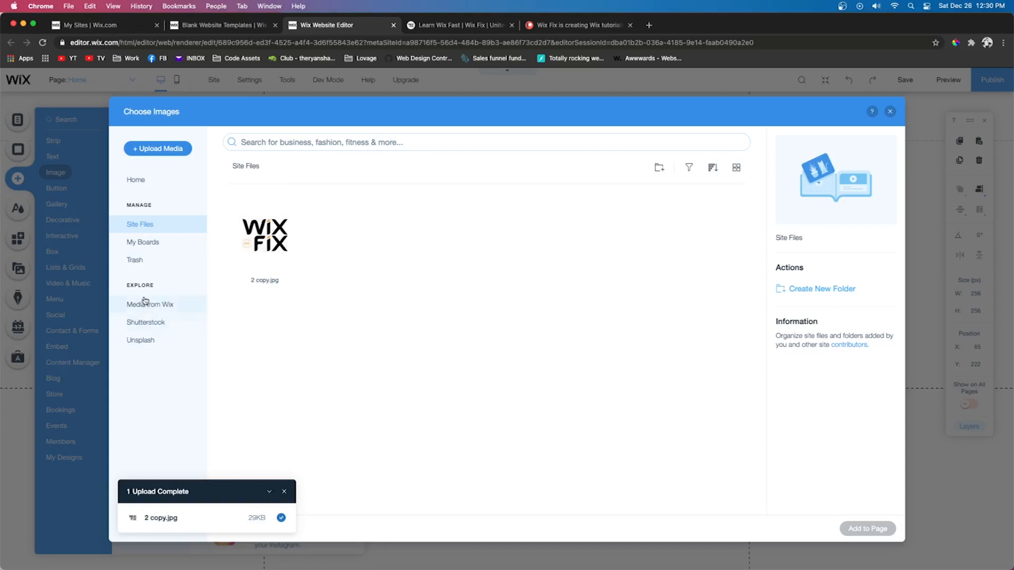
click(150, 304)
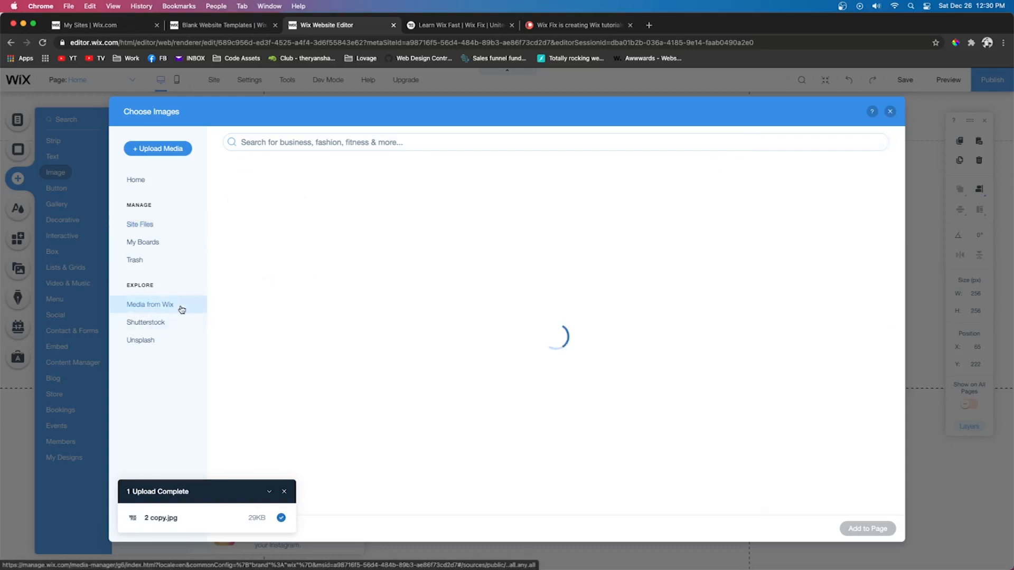
click(149, 304)
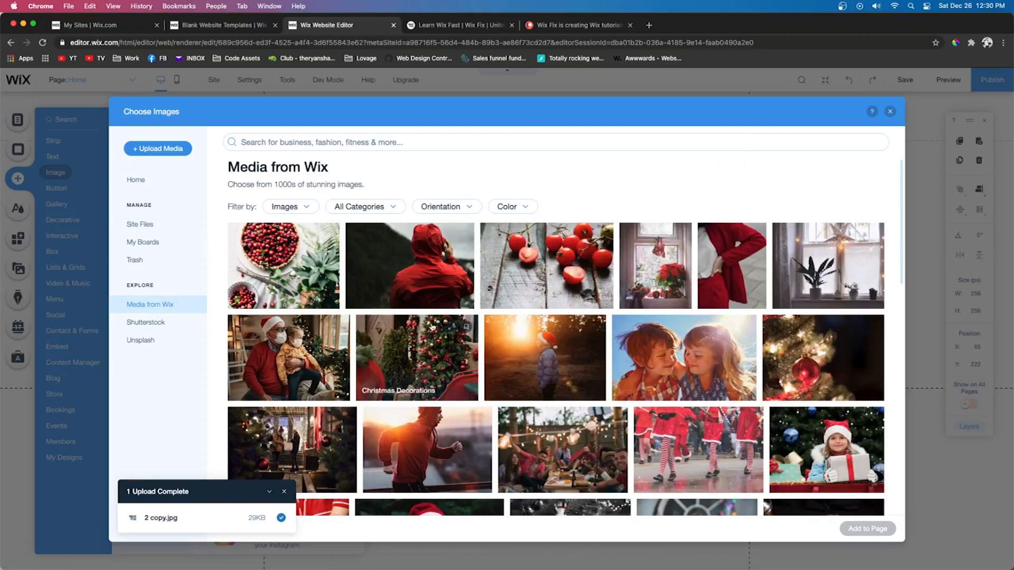
click(146, 322)
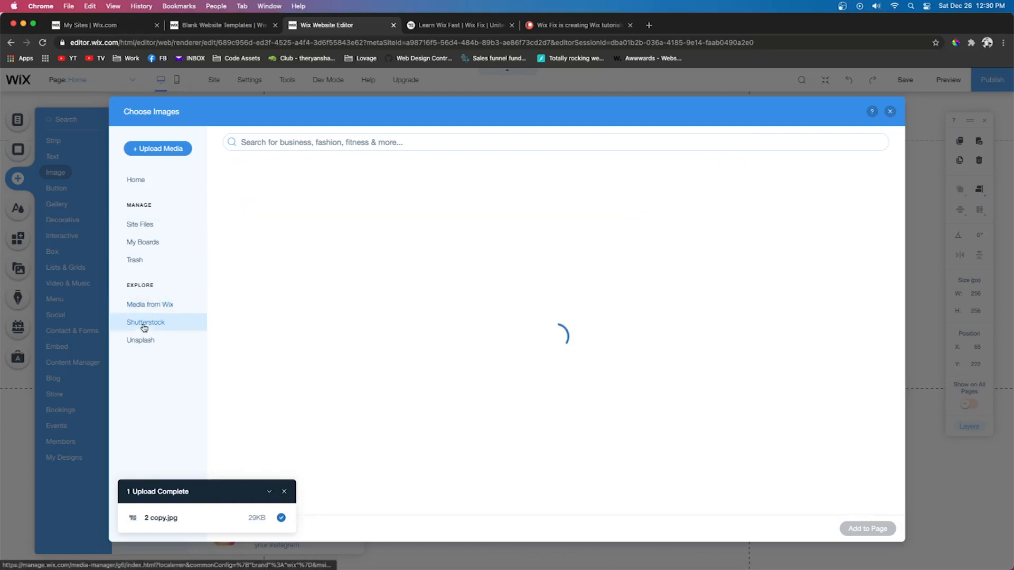
click(145, 322)
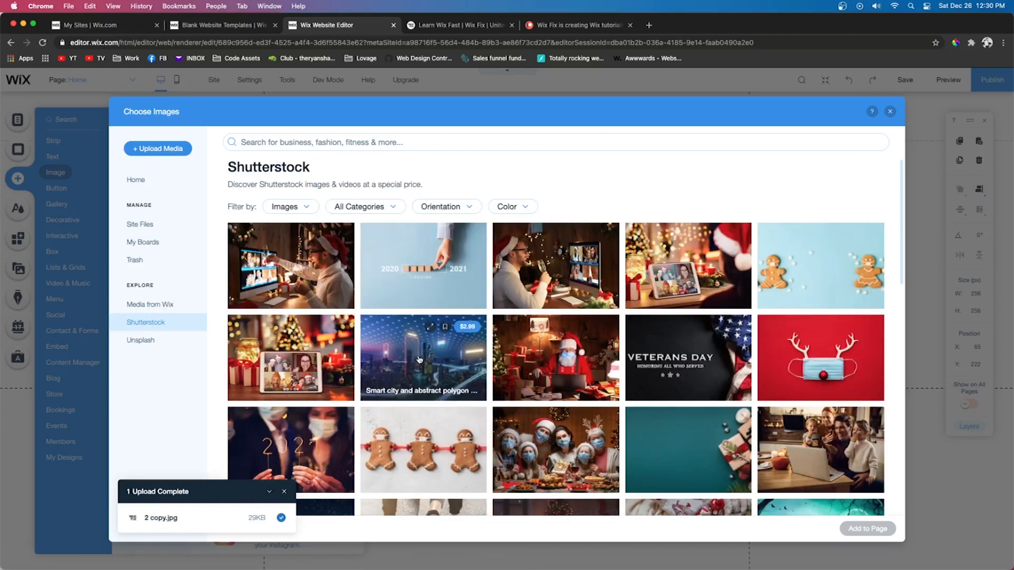
mouse_move(290, 350)
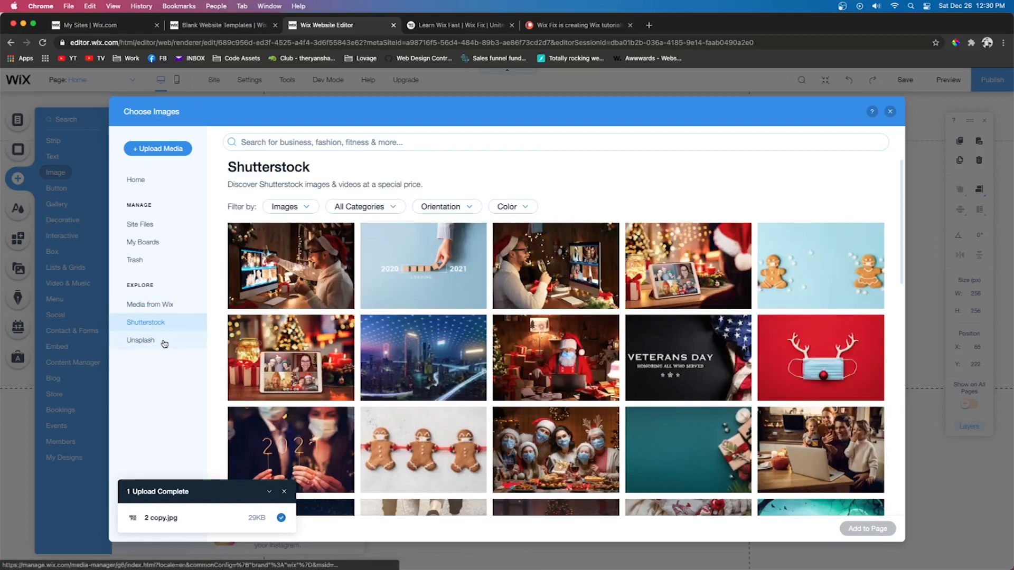
click(141, 340)
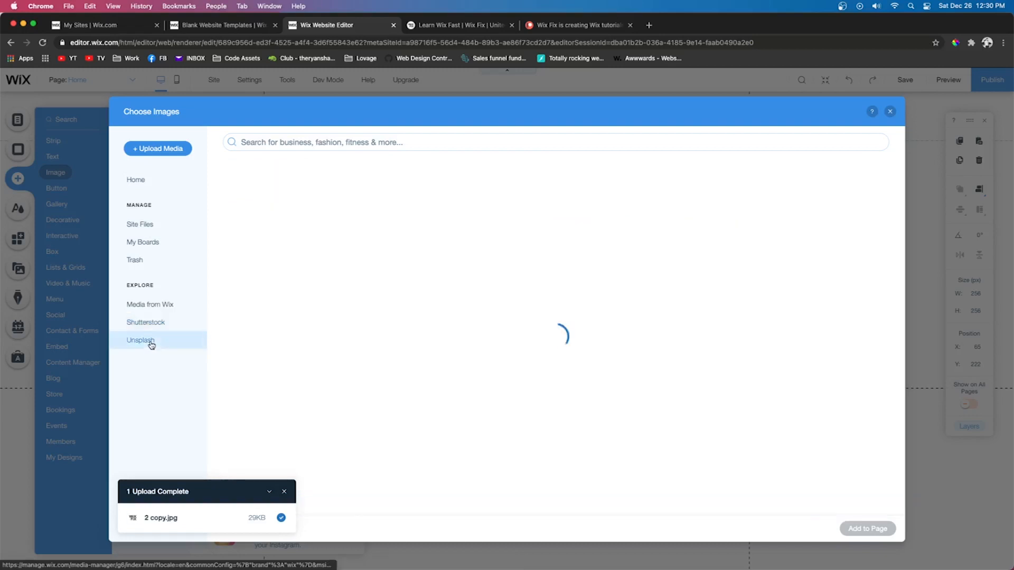
click(140, 340)
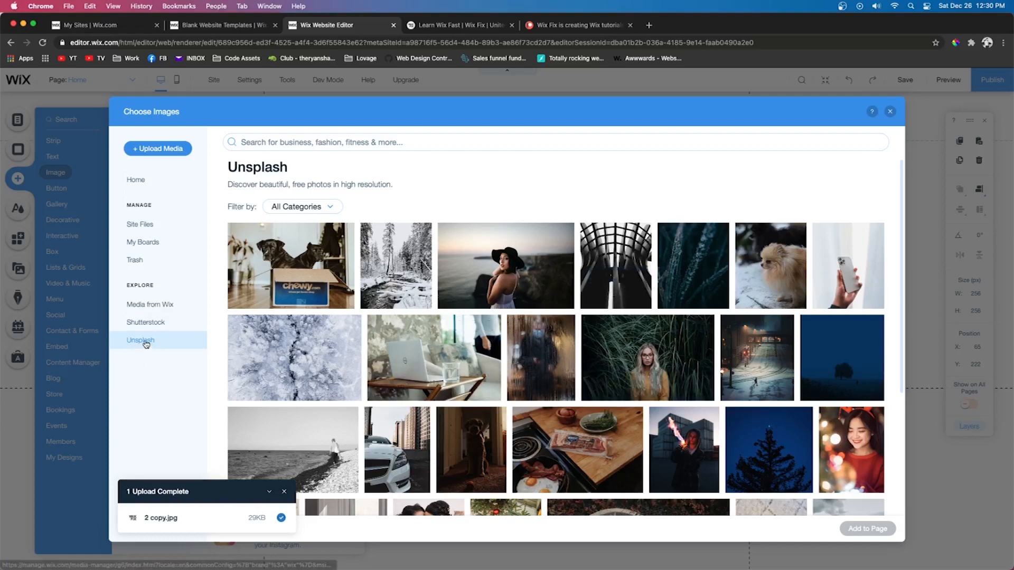
Step: Search Unsplash for 'dog', pick the yellow-background bulldog photo and add it to the page
click(554, 143)
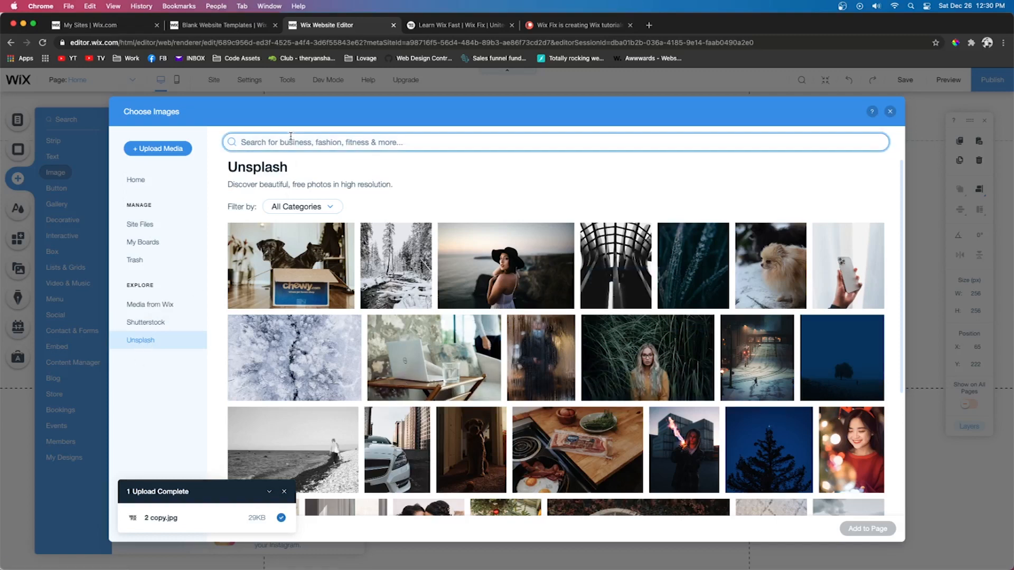
text(dog)
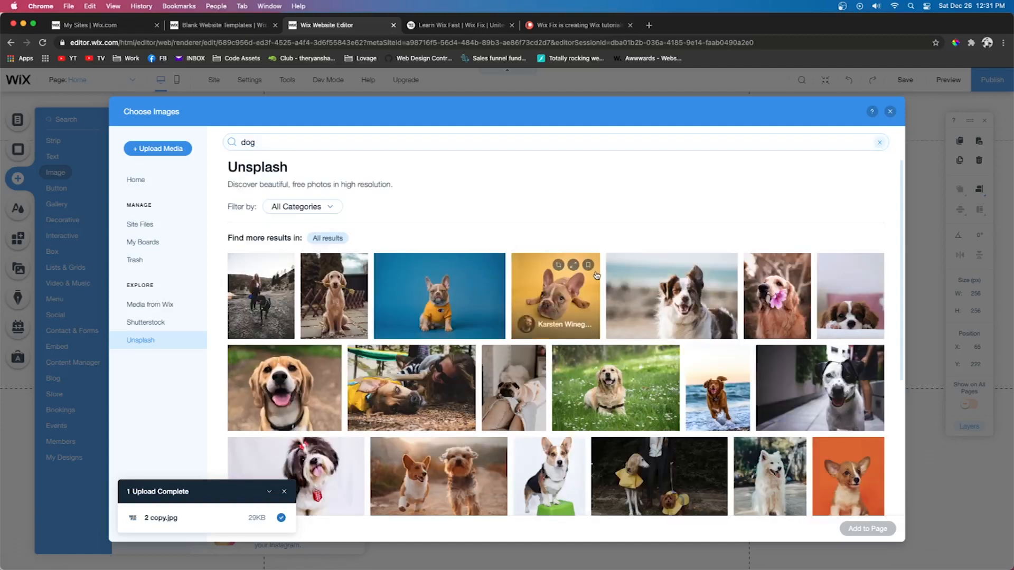
scroll(down, 3)
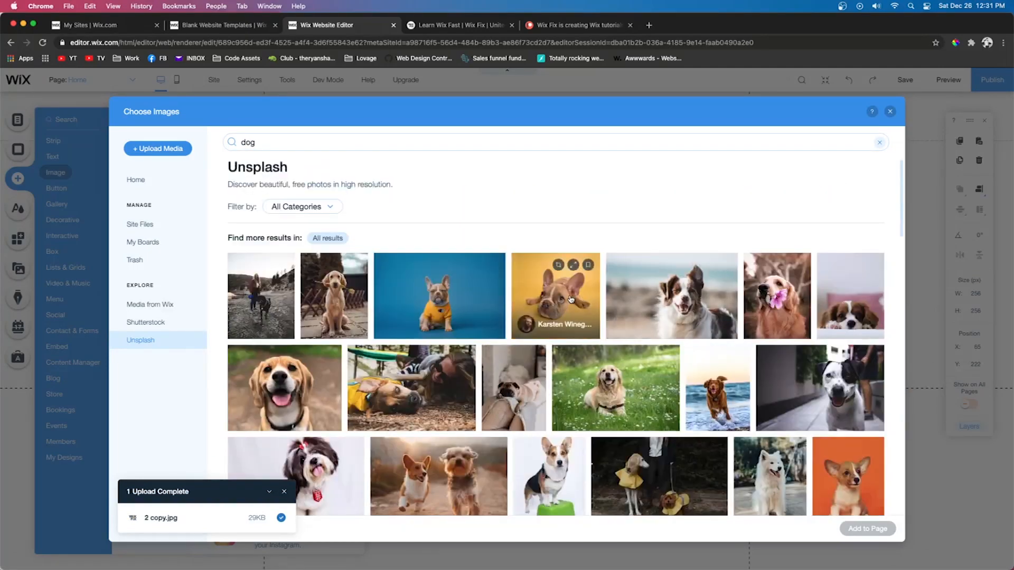
click(554, 296)
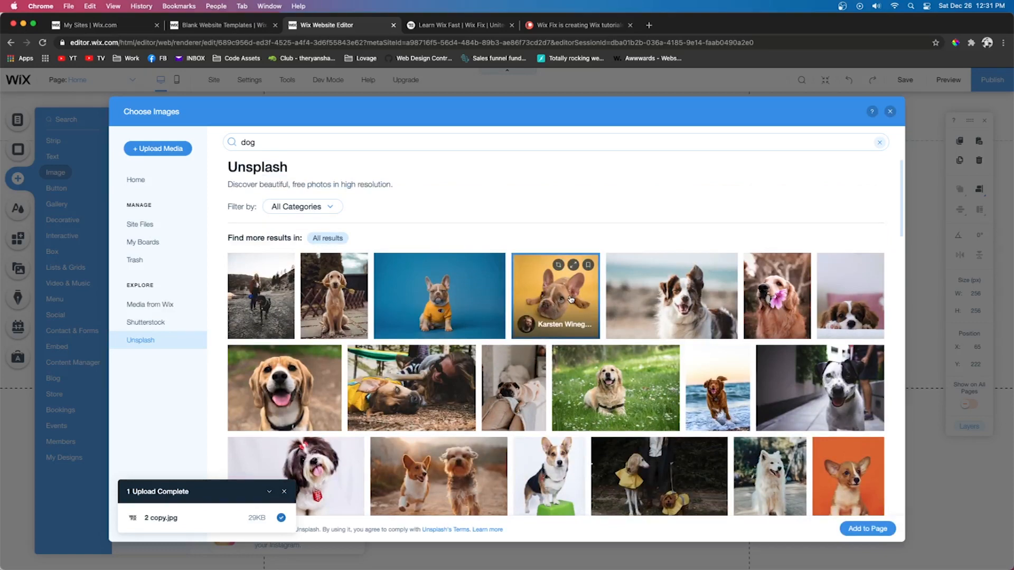
click(867, 528)
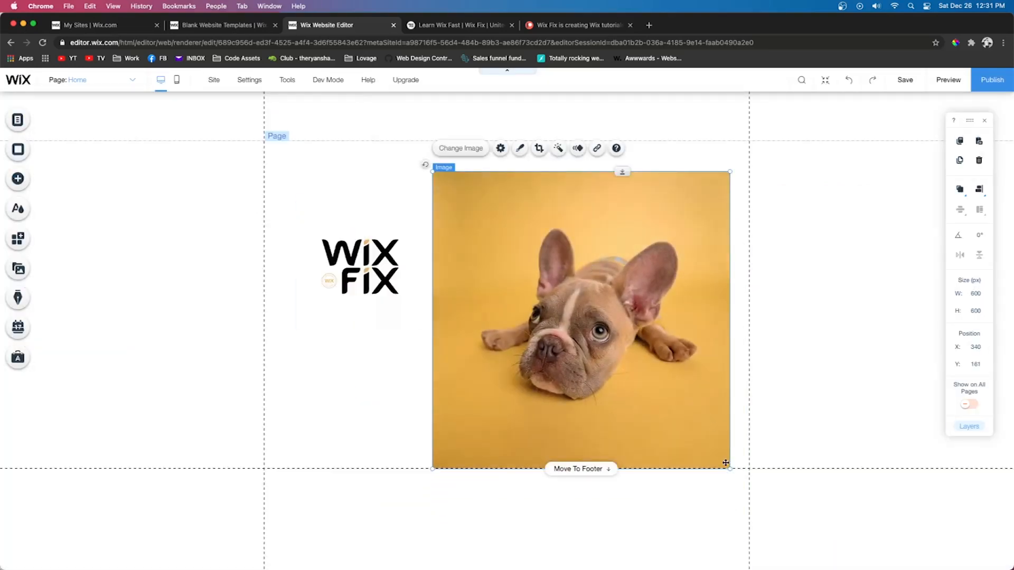
Step: Shrink the dog photo to roughly a 309×309 square beside the logo
drag(728, 468, 692, 432)
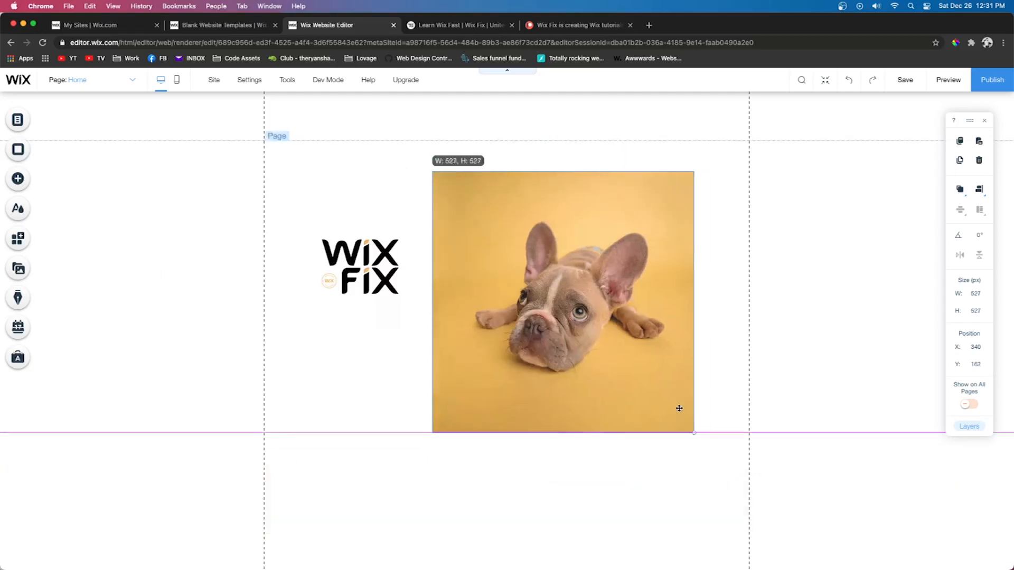
drag(693, 431, 585, 324)
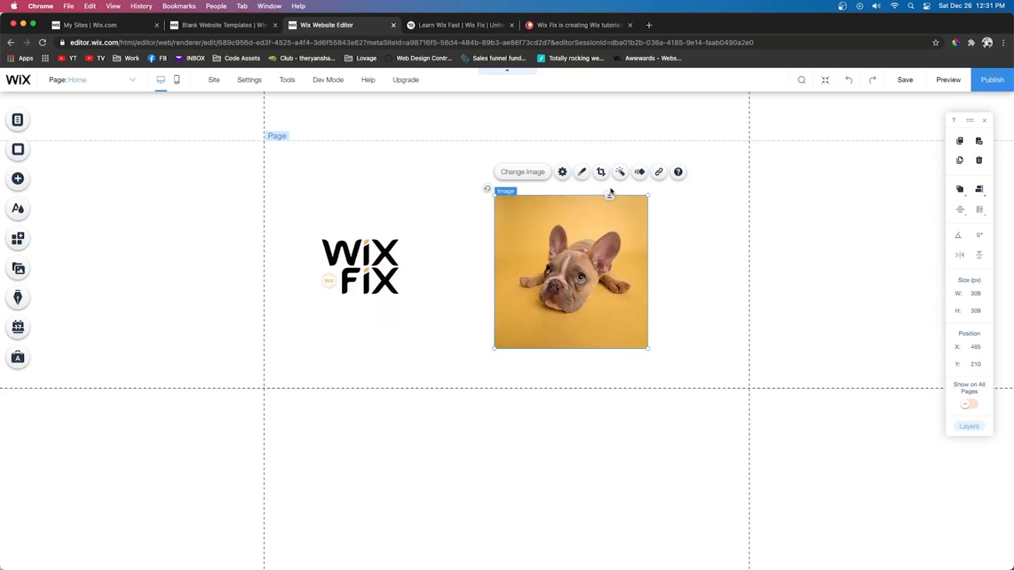
mouse_move(620, 173)
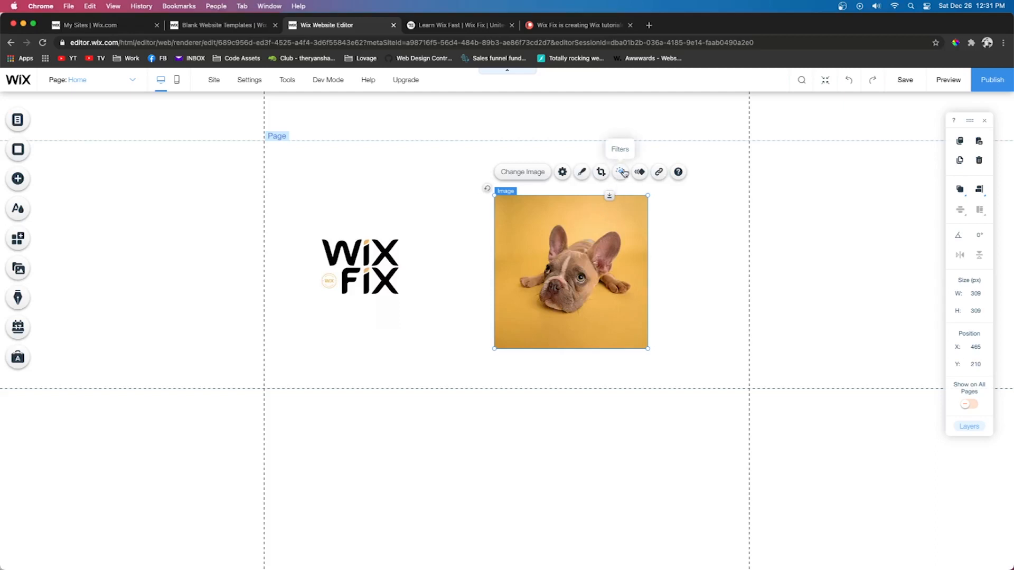
click(620, 172)
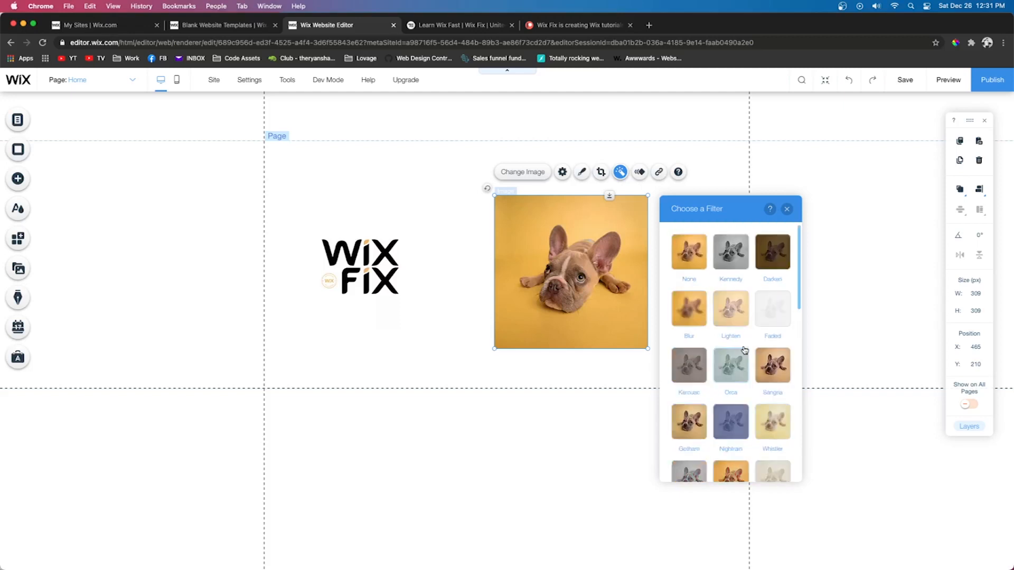
click(771, 309)
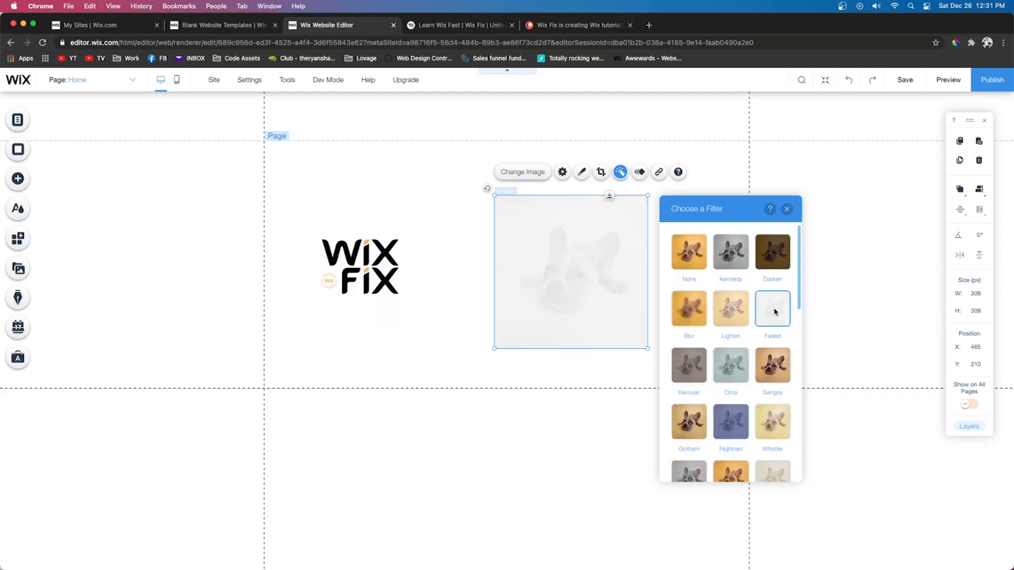
click(772, 309)
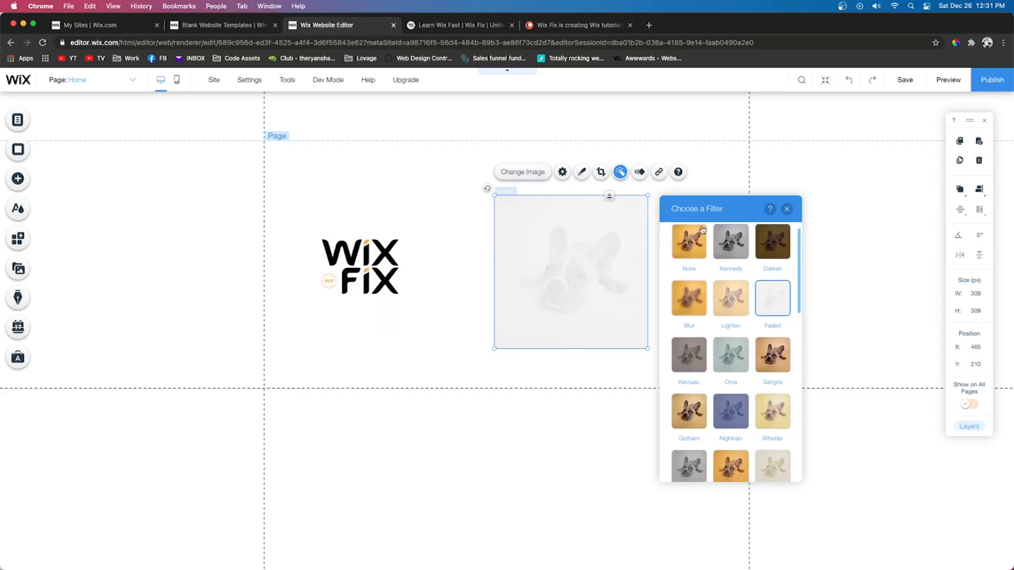
click(688, 242)
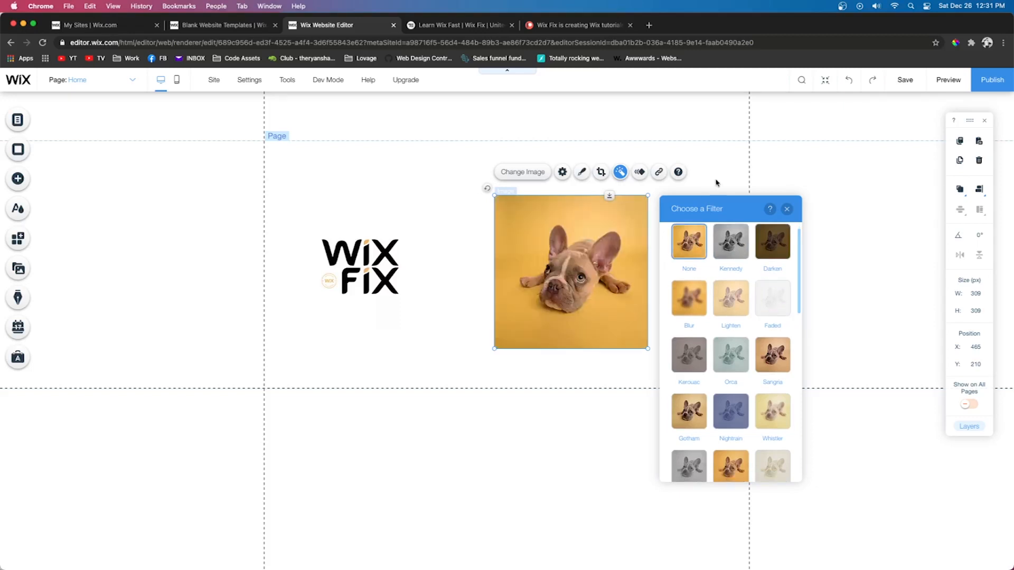
click(786, 209)
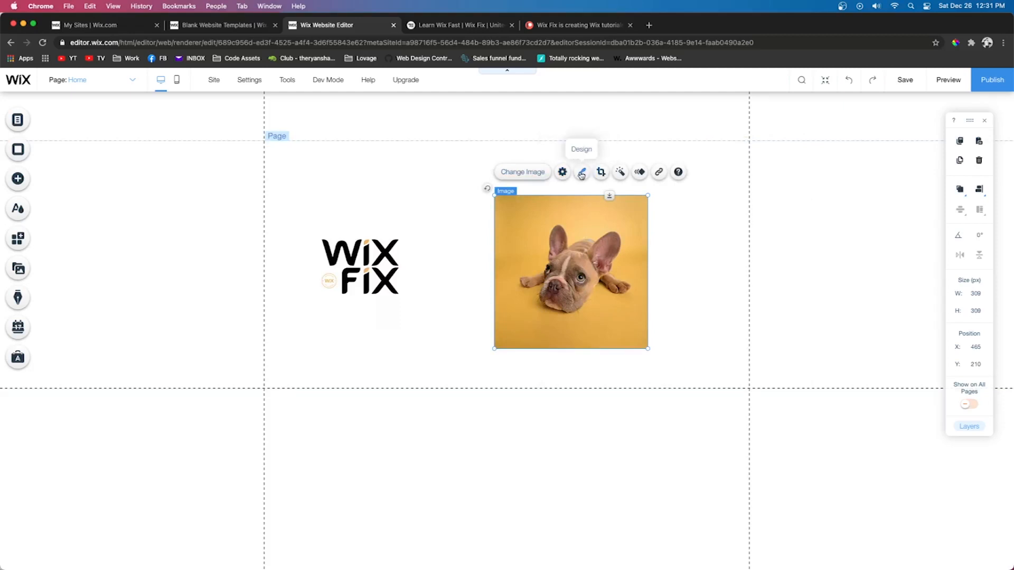
Step: Try a white-bordered square frame preset, then give the dog photo the circular frame
click(581, 172)
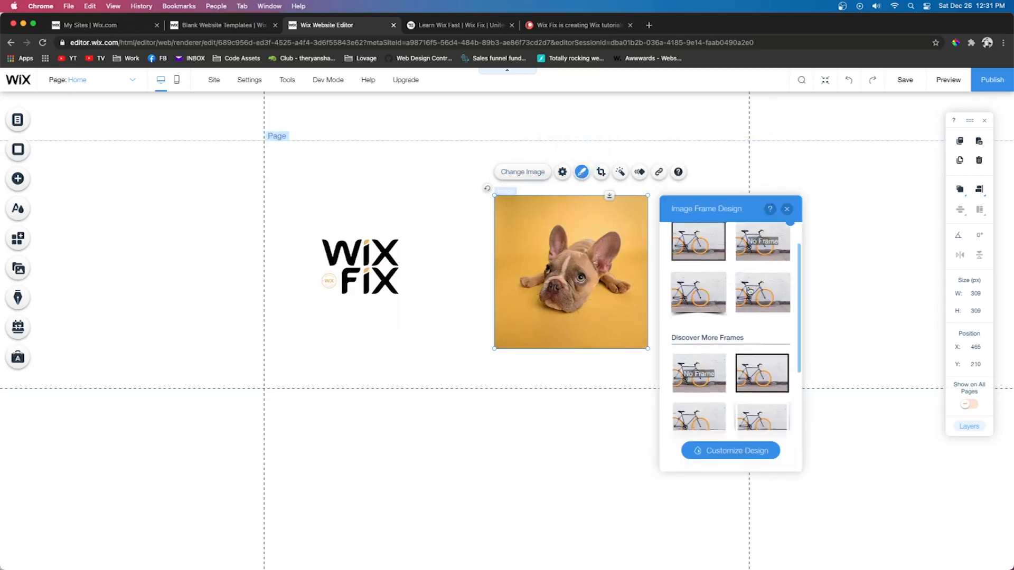
scroll(down, 3)
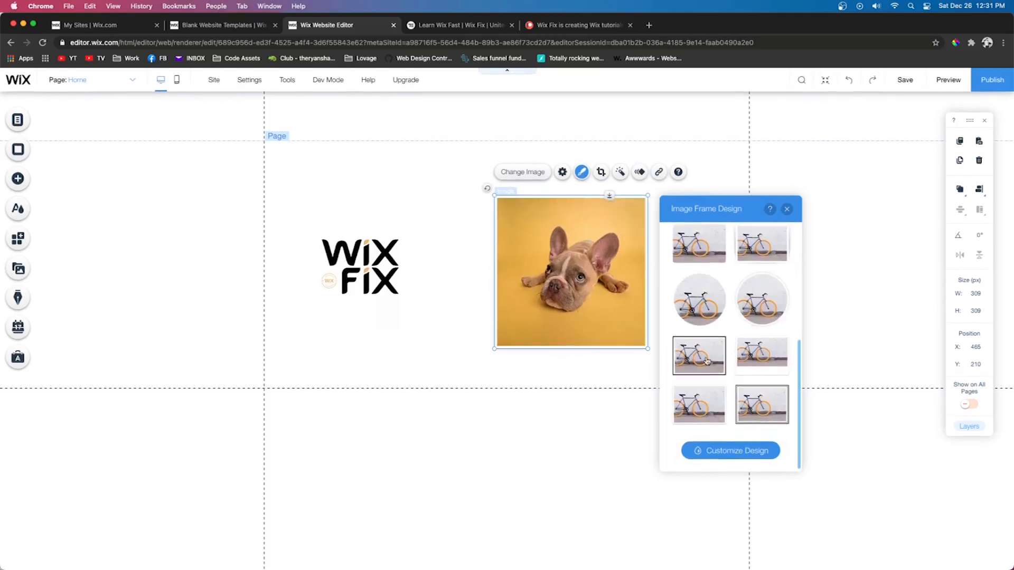
click(762, 274)
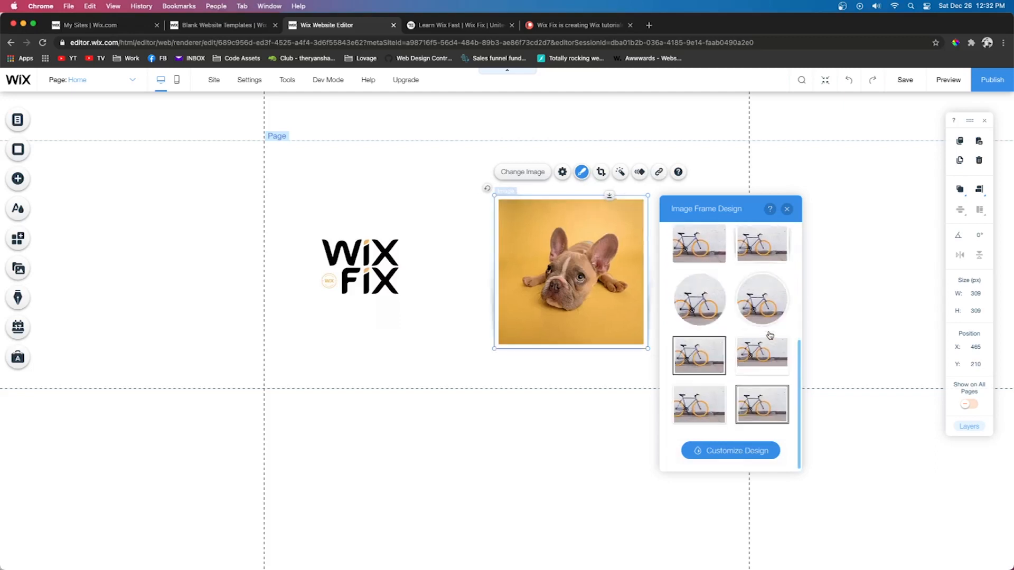
click(761, 299)
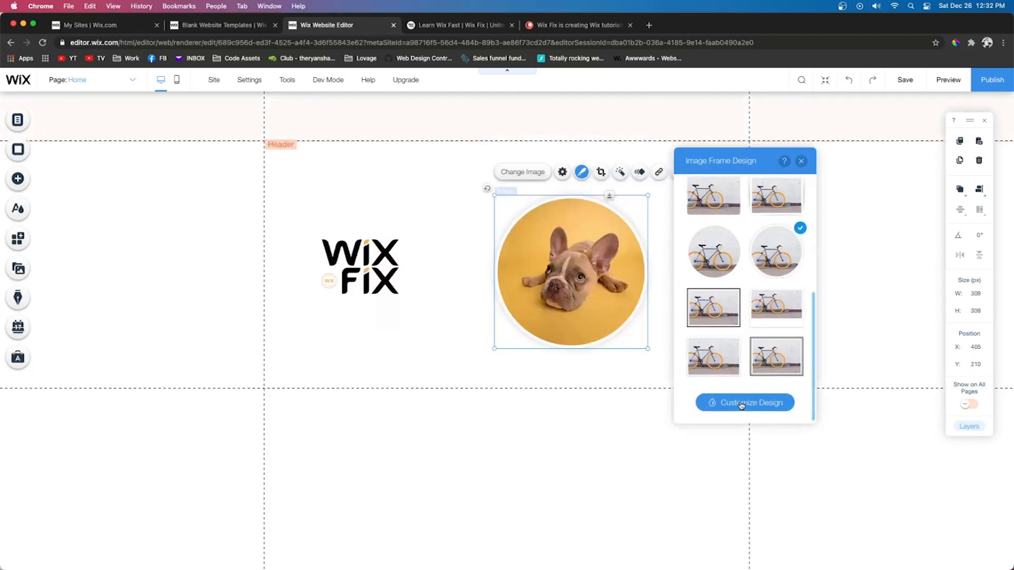
Step: Customize the frame: border width 5, check Shadow and choose a dark purple border colour
click(744, 402)
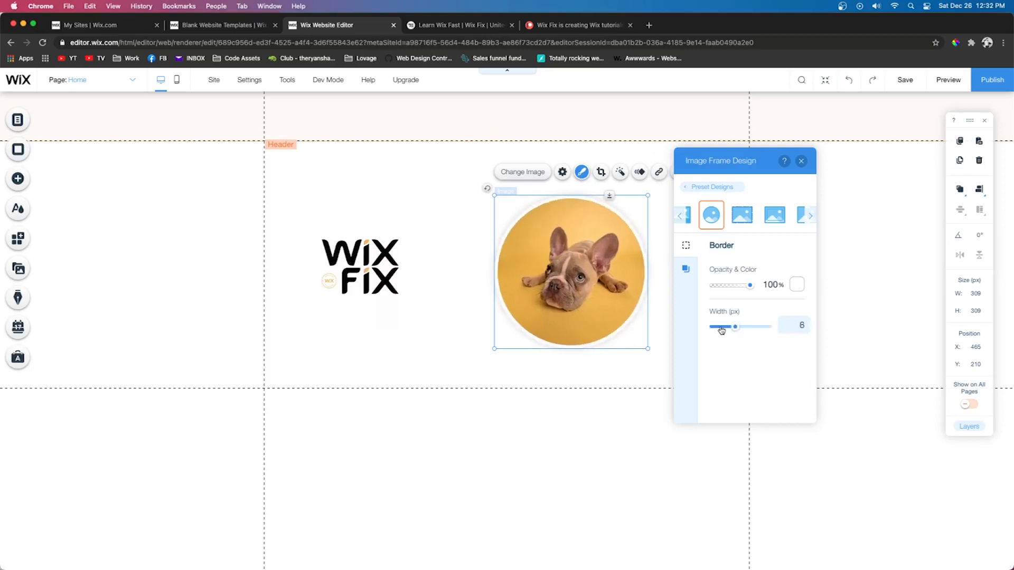
drag(735, 326, 731, 326)
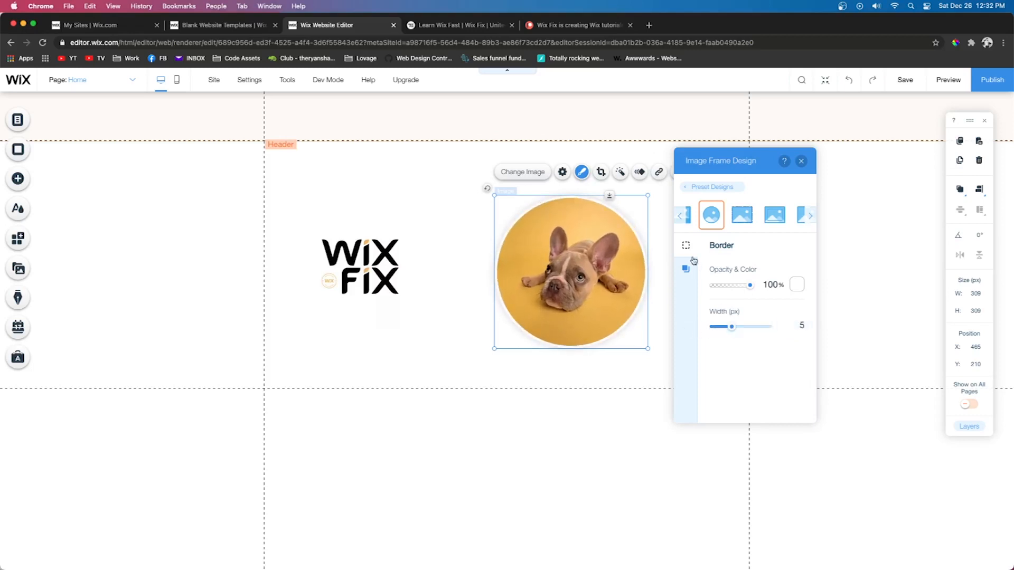
click(685, 270)
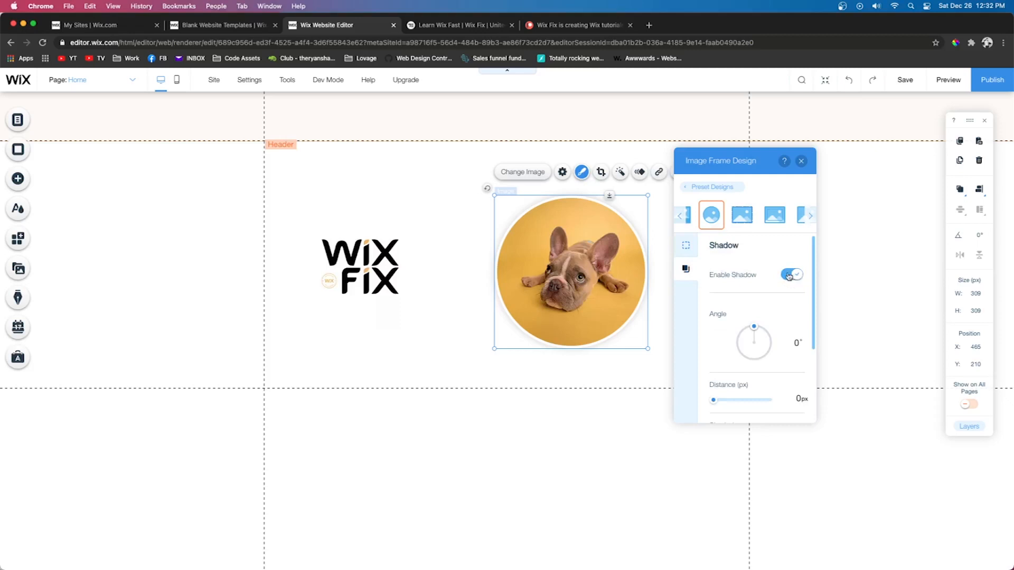
scroll(down, 3)
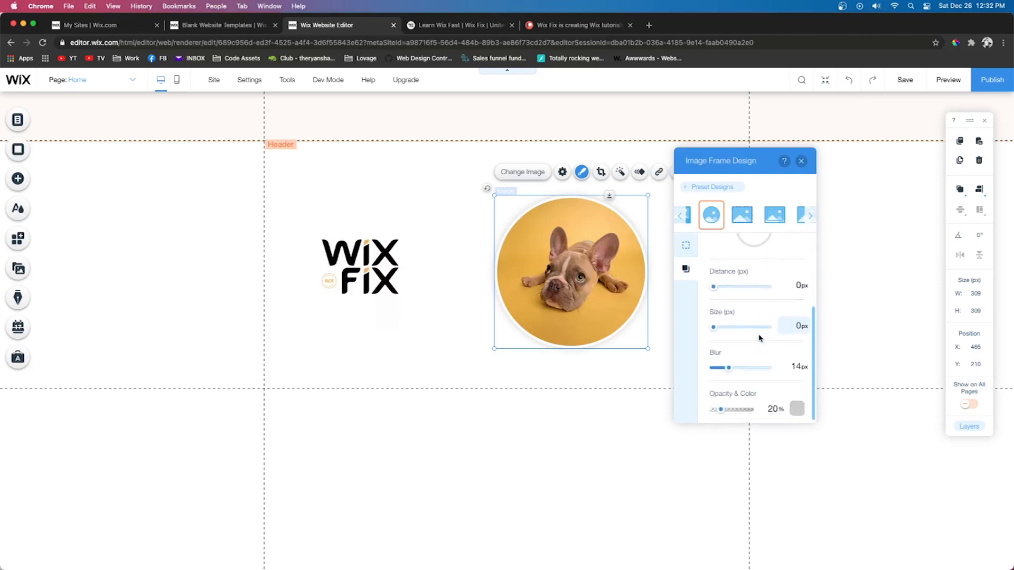
click(686, 244)
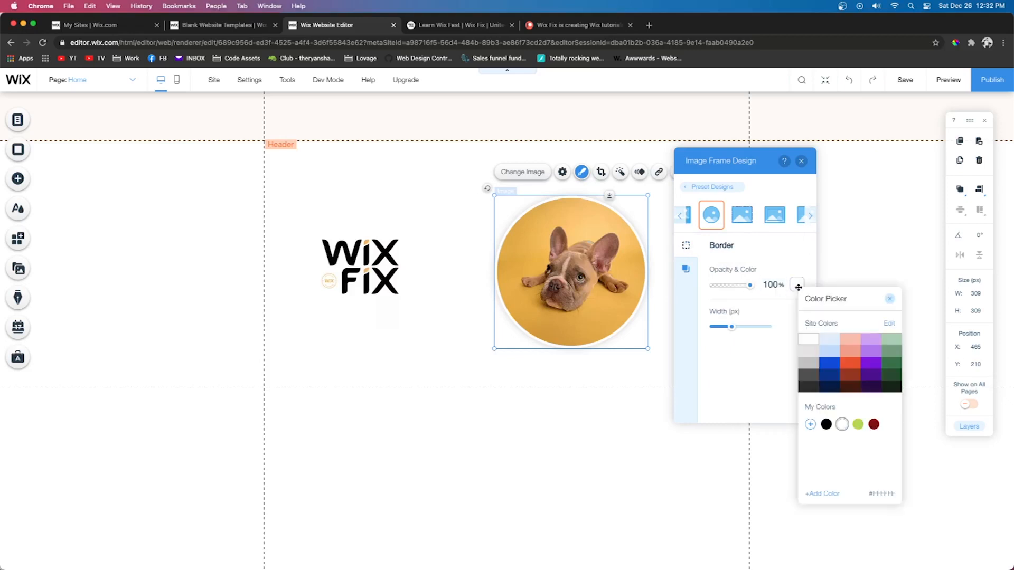
click(856, 375)
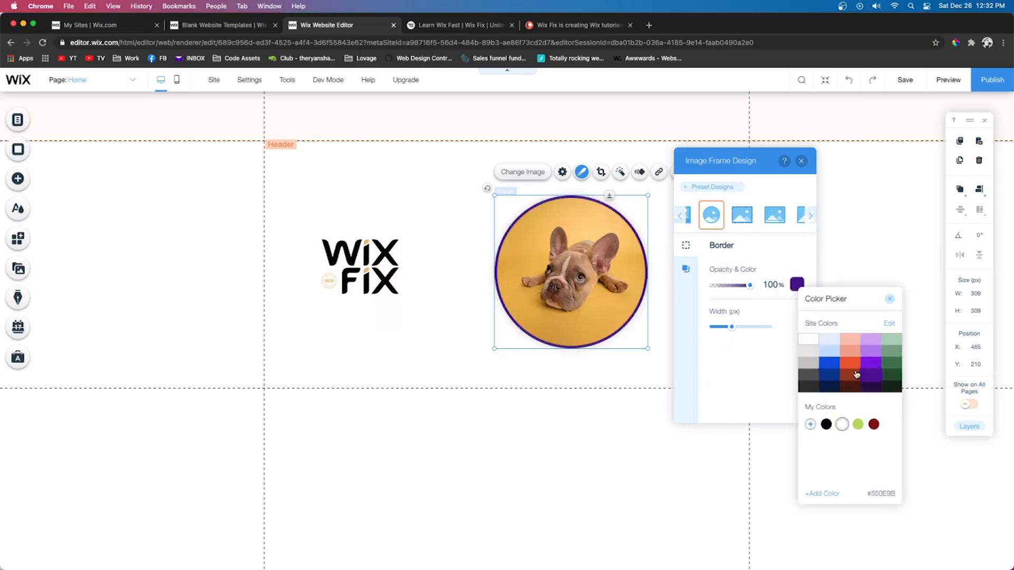
click(801, 160)
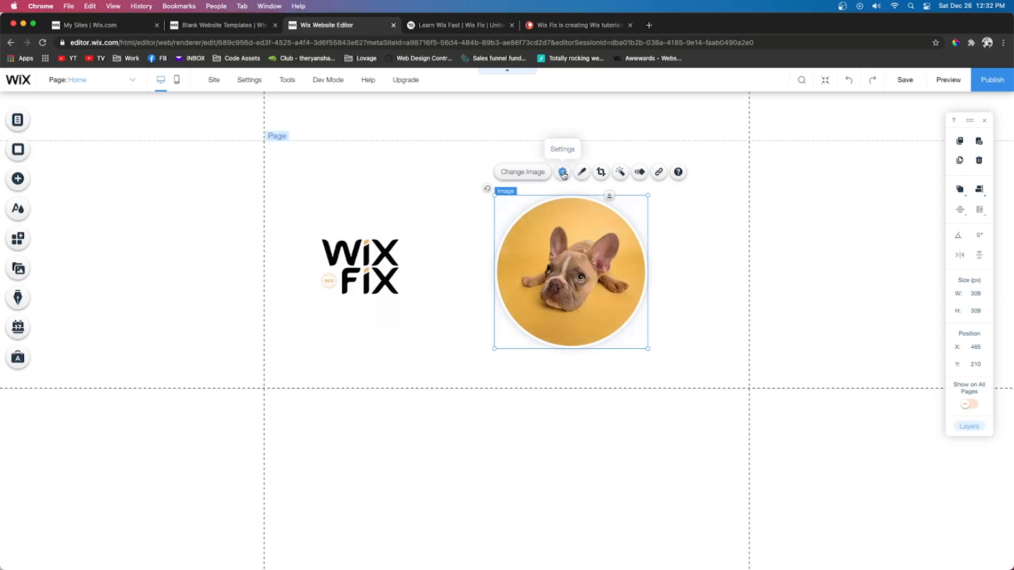
Step: Set the photo's alt text to 'Wix Fix loves Dogs' and tooltip to 'Dogs are great!'
click(562, 172)
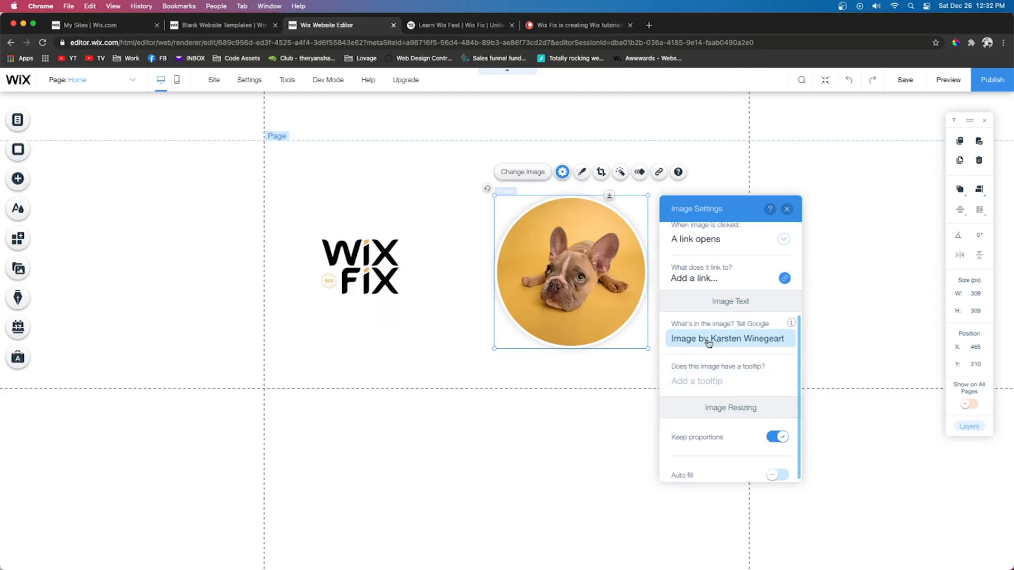
mouse_move(740, 344)
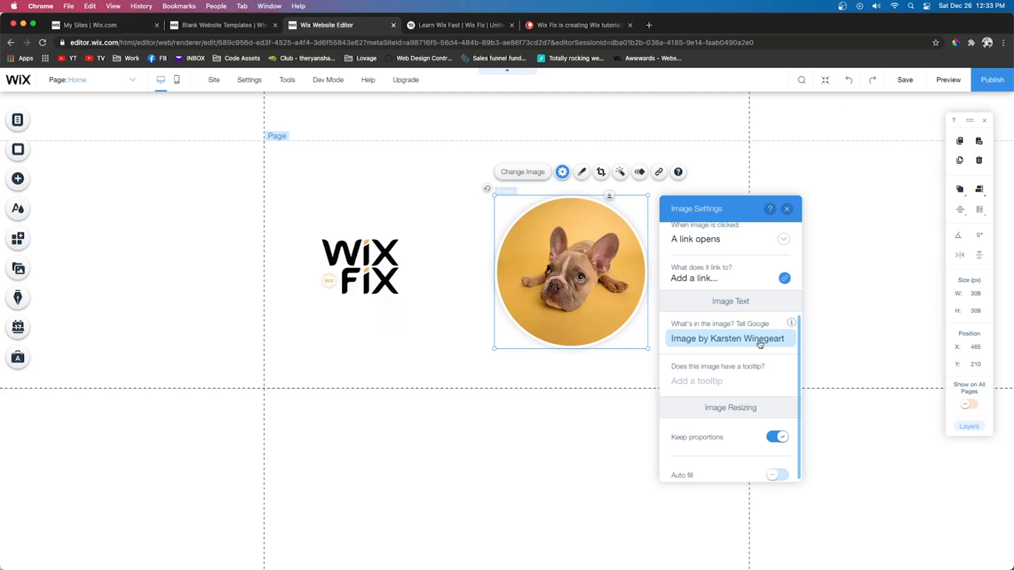
mouse_move(735, 345)
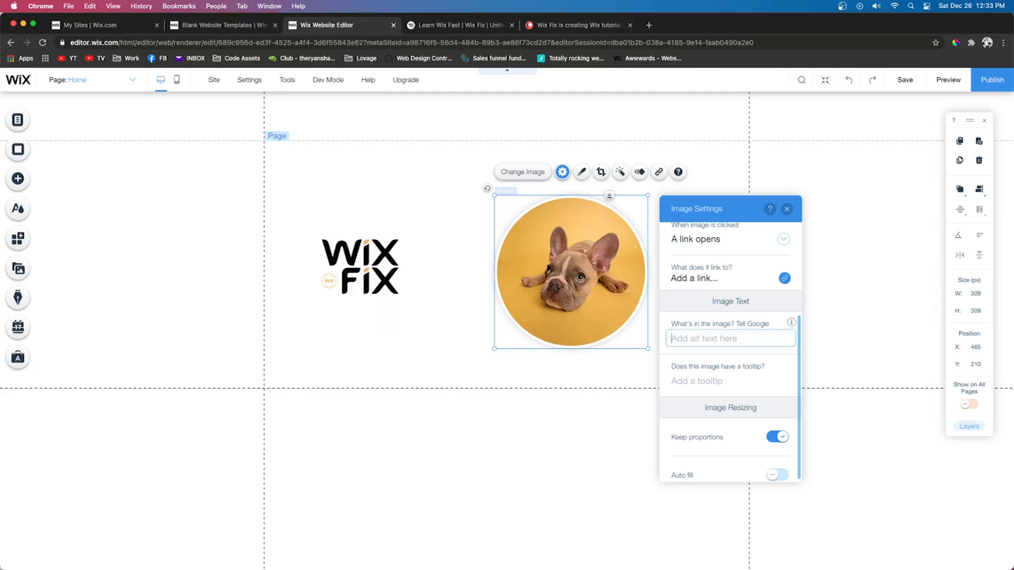
text(Wix Fix loves)
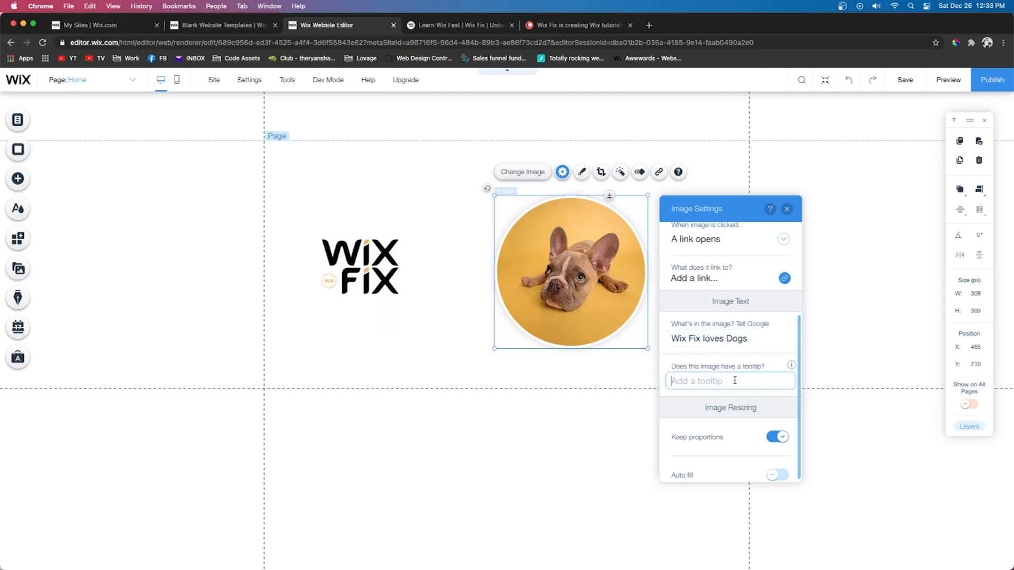
text(Dogs are great!)
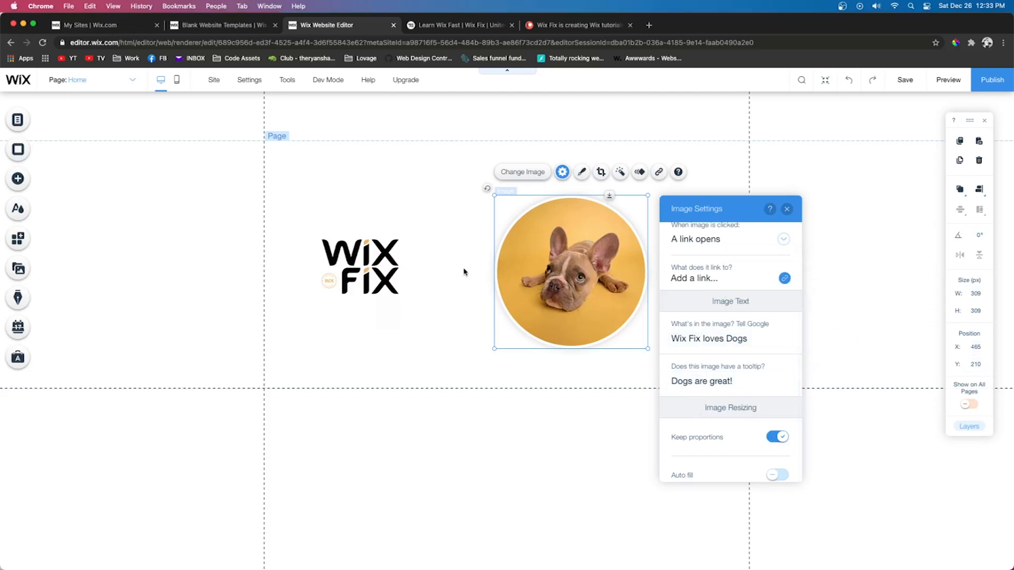
click(787, 209)
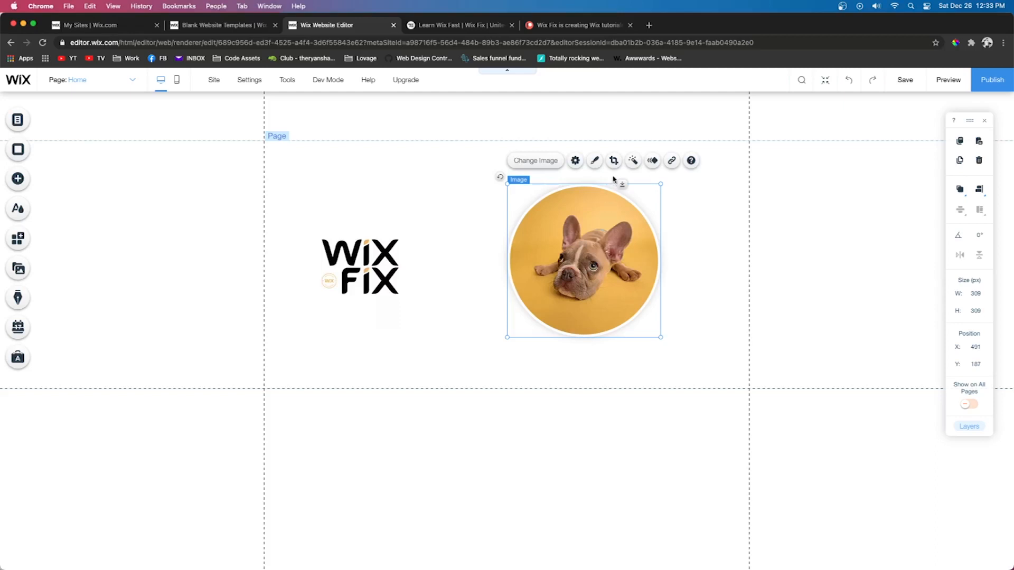
mouse_move(612, 161)
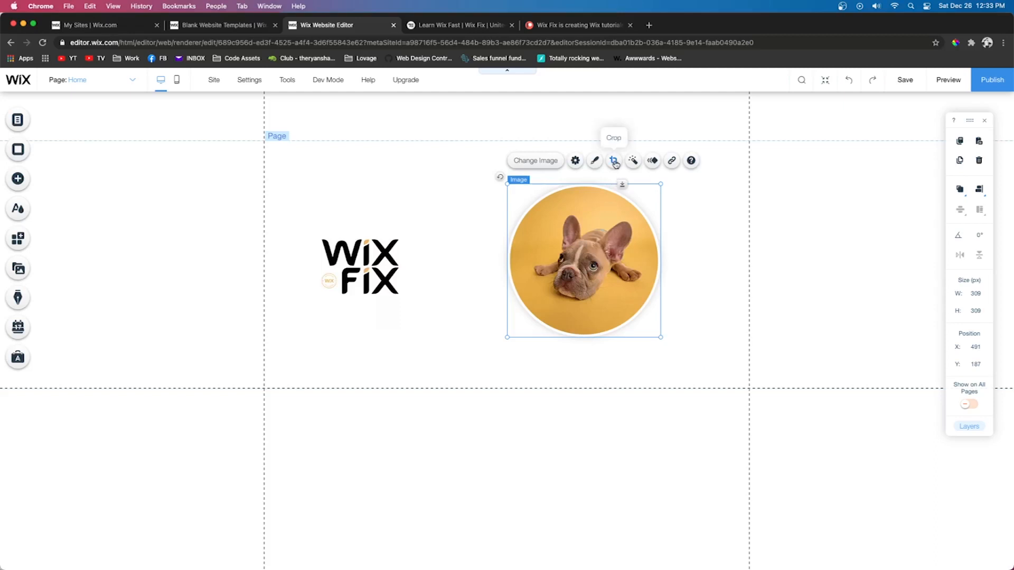
Step: Choose No Frame for the dog photo and restore its crop to the full square image
click(613, 161)
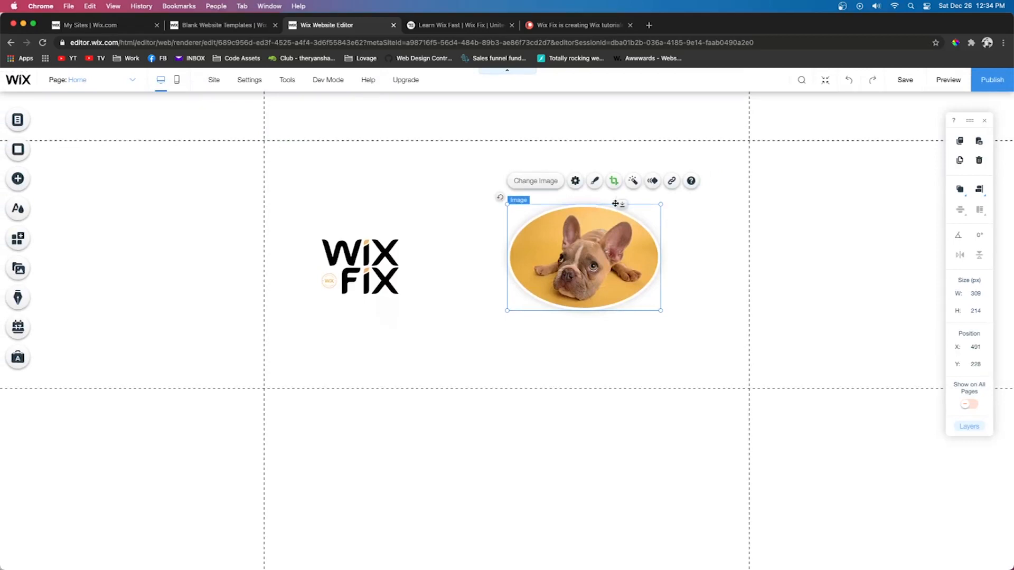
mouse_move(633, 180)
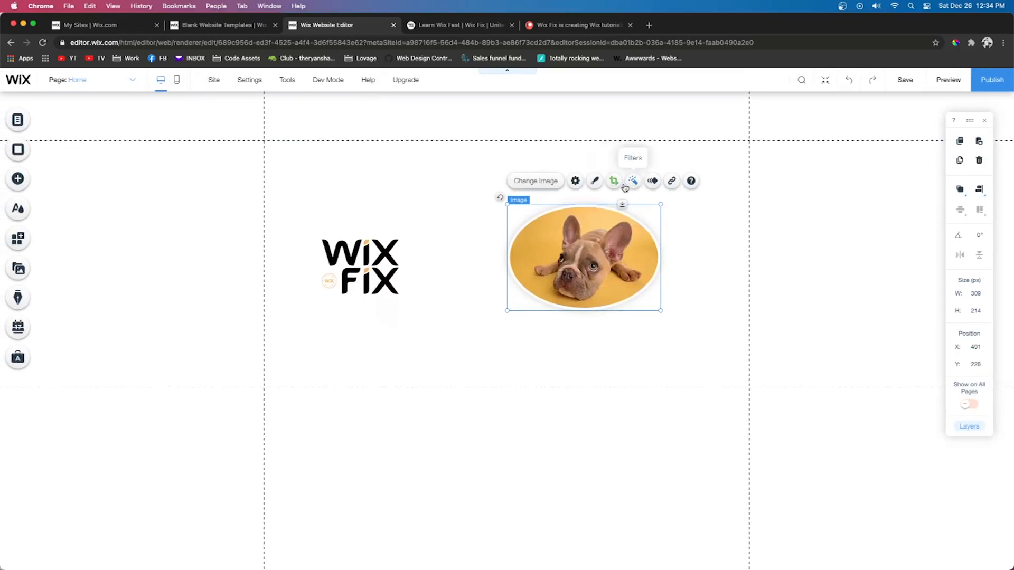
click(594, 181)
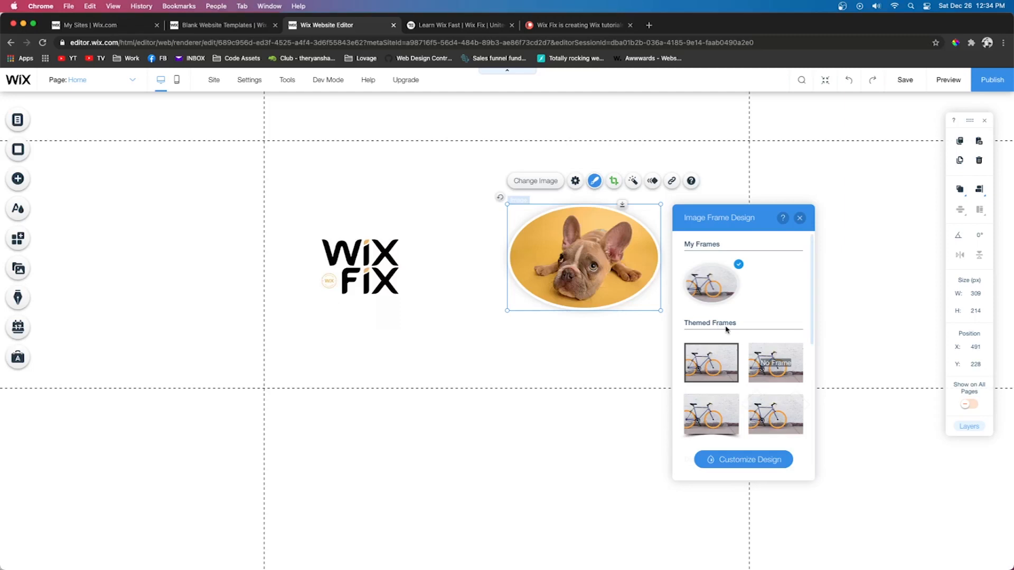
click(774, 362)
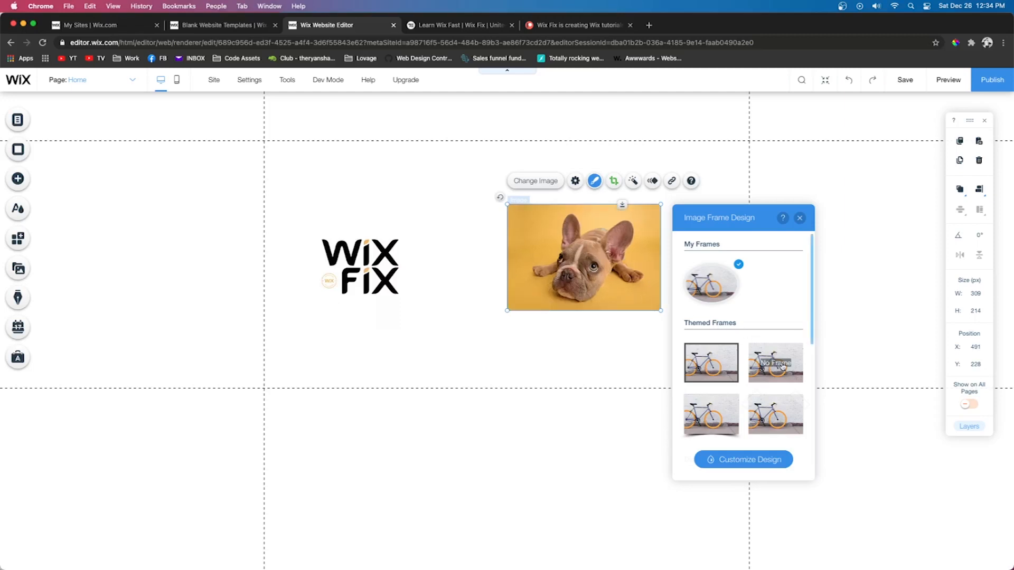
click(800, 218)
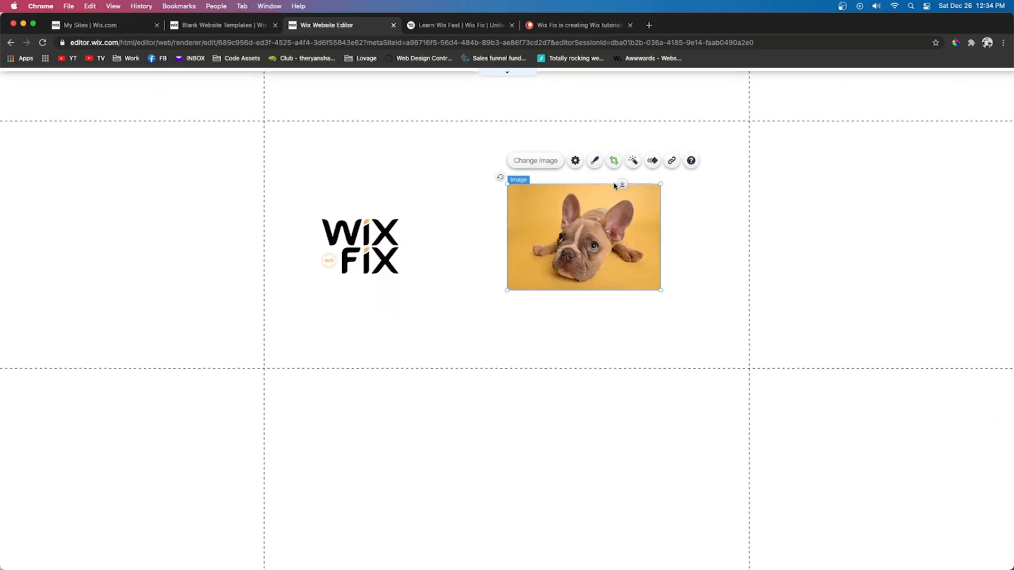
click(613, 160)
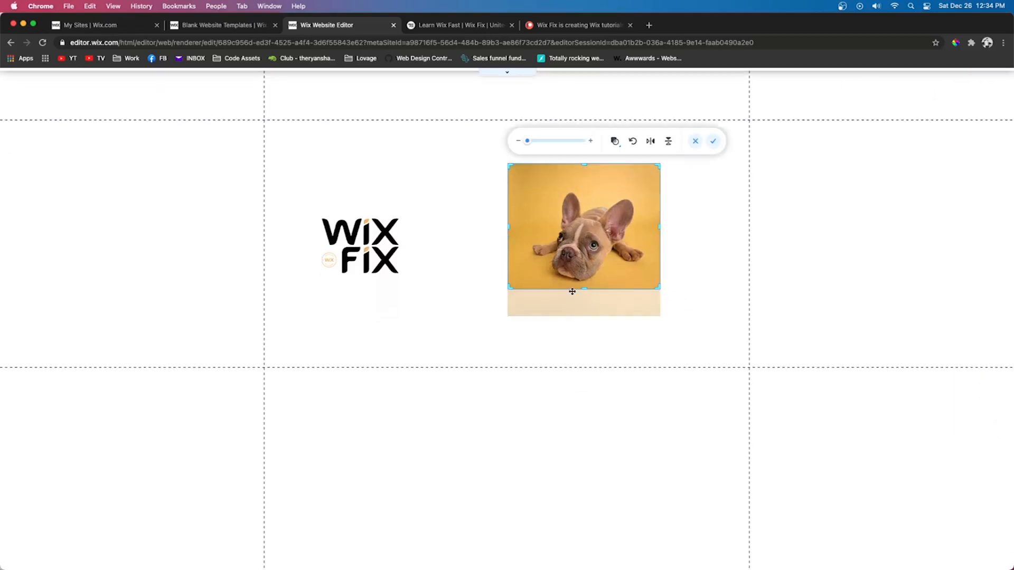
click(713, 141)
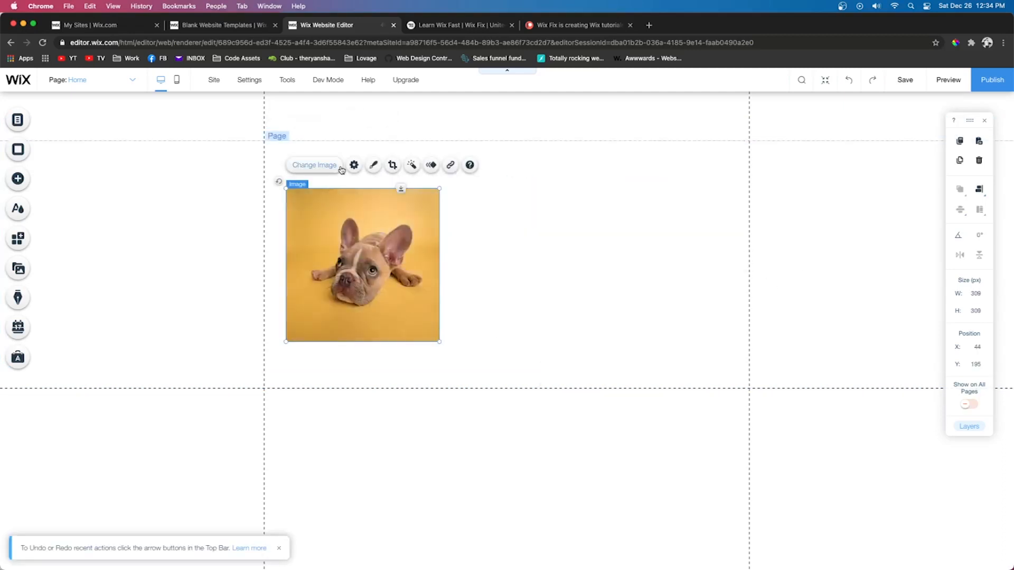
Step: Move the dog photo toward the page centre and bring it into Photo Studio via its settings
drag(362, 265, 497, 254)
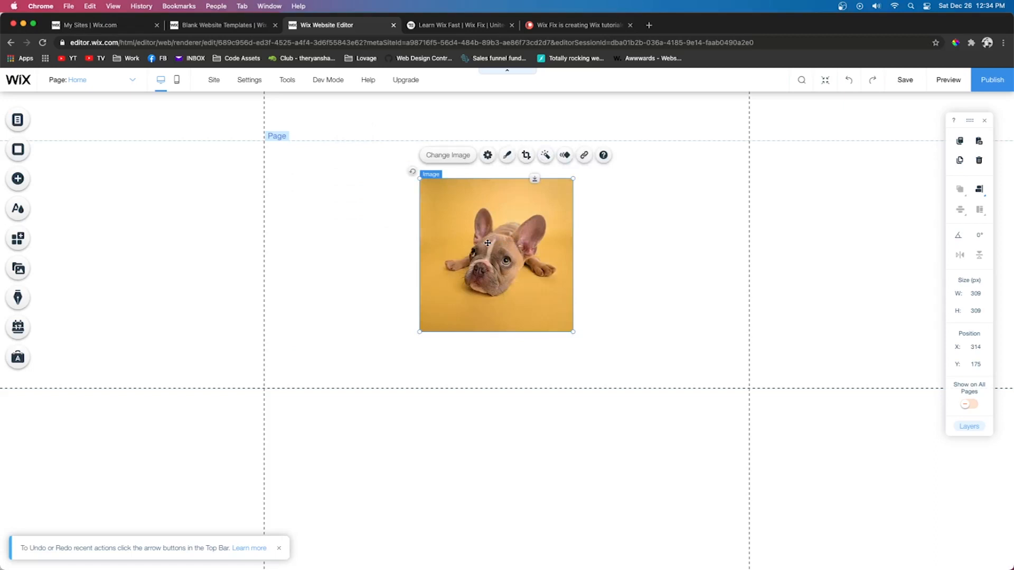
mouse_move(488, 155)
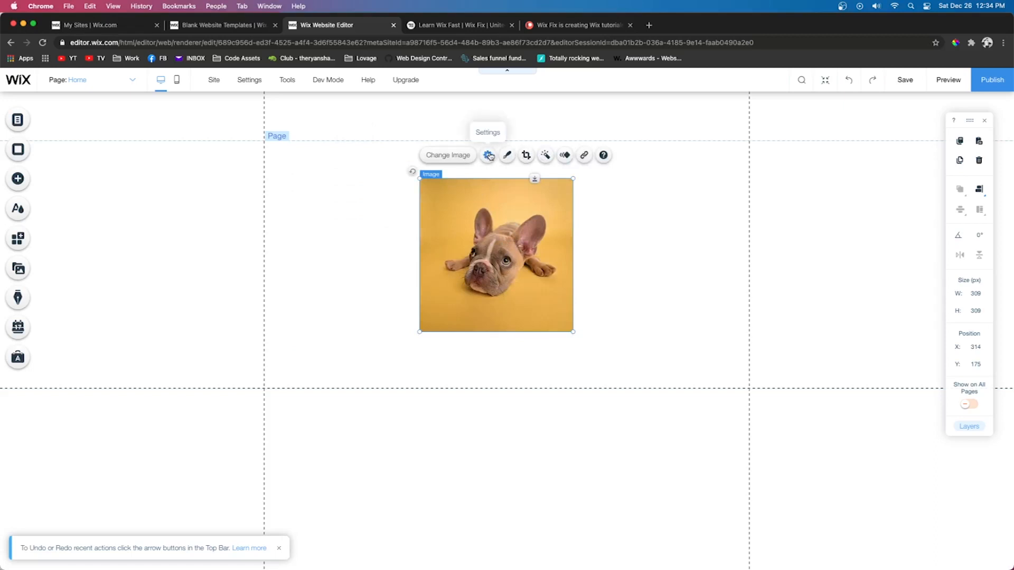
click(488, 155)
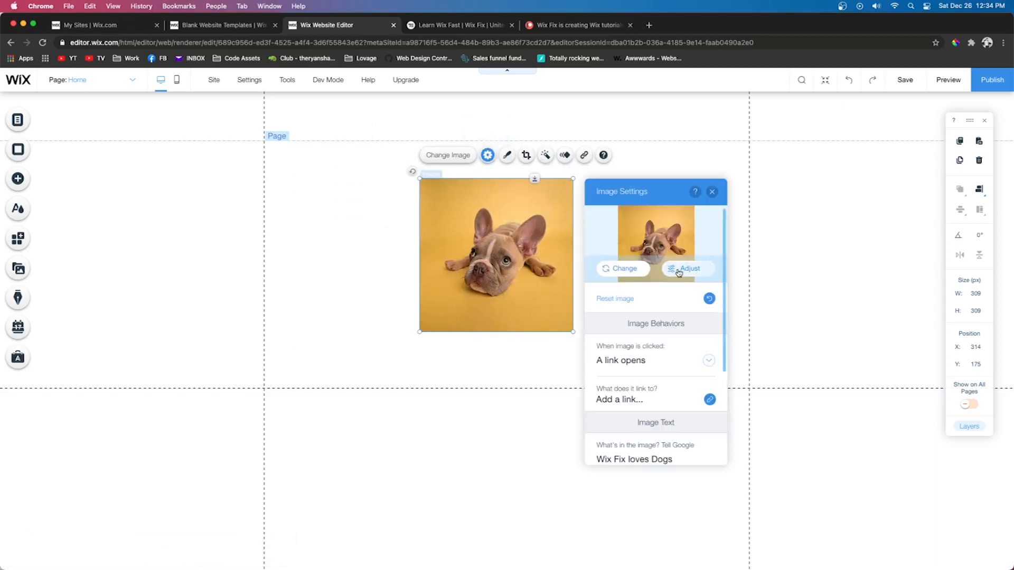
click(687, 268)
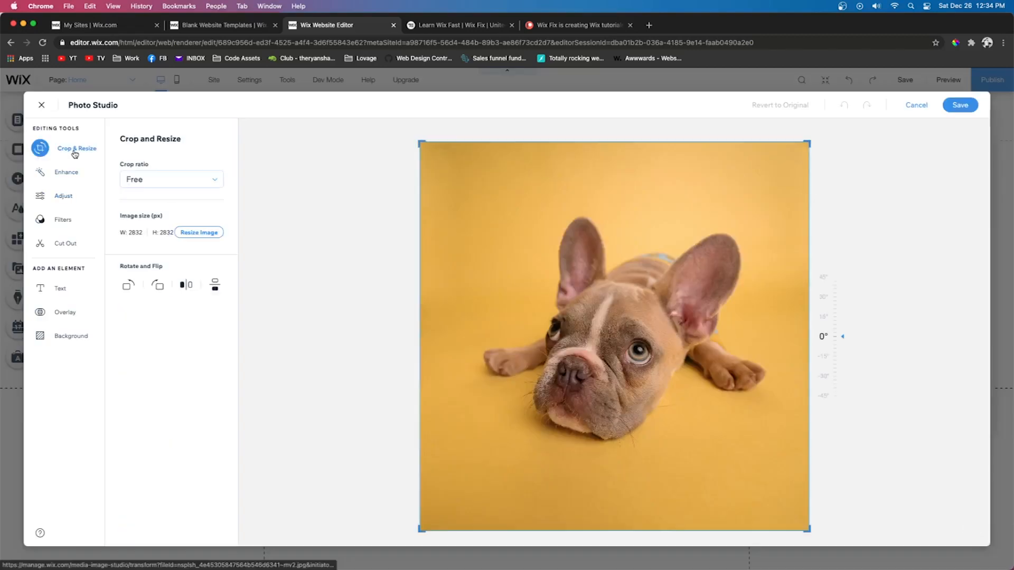
Step: Try cropping, enhancement and a brightness tweak on the dog photo, leaving it unchanged
drag(614, 144, 613, 198)
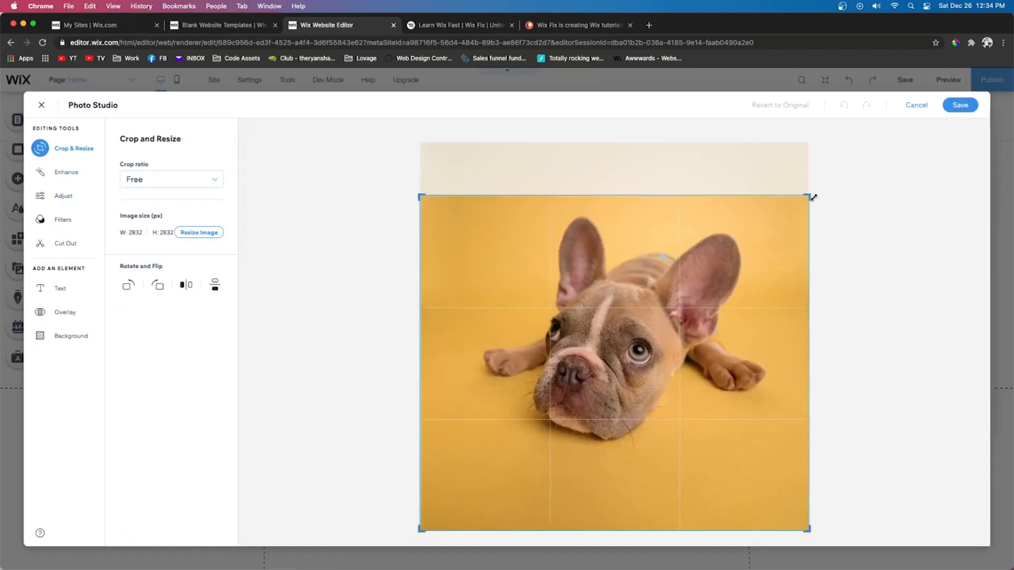
click(66, 172)
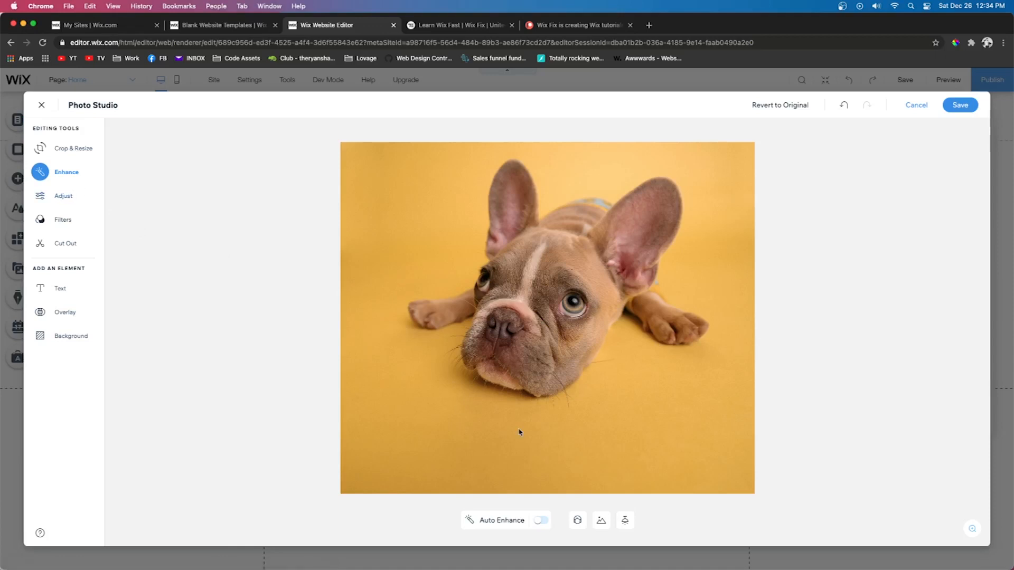
click(62, 197)
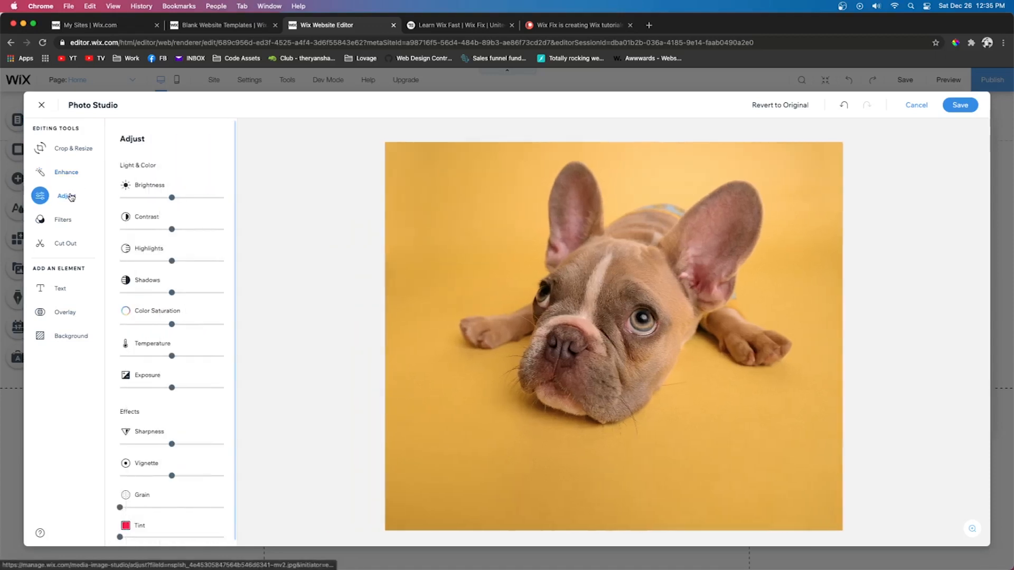
drag(154, 197, 185, 197)
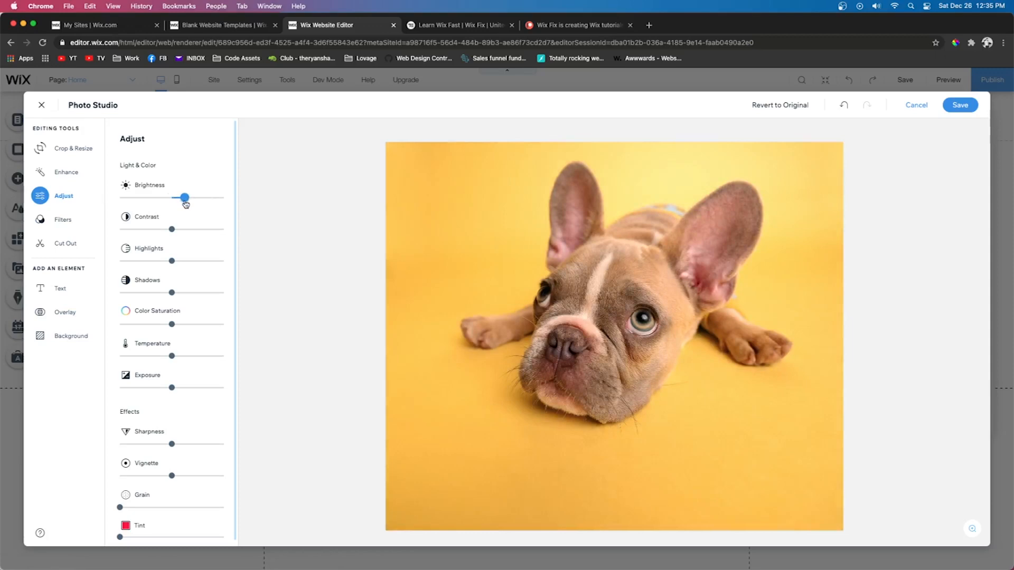
drag(186, 198, 172, 198)
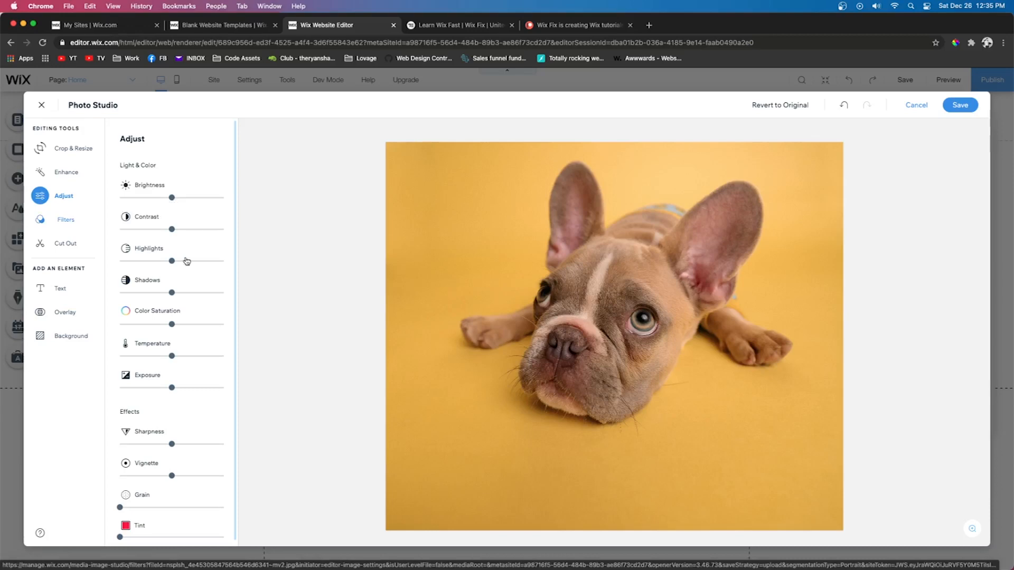
Step: Browse the colour filters, then switch to the Cut Out tool
click(66, 220)
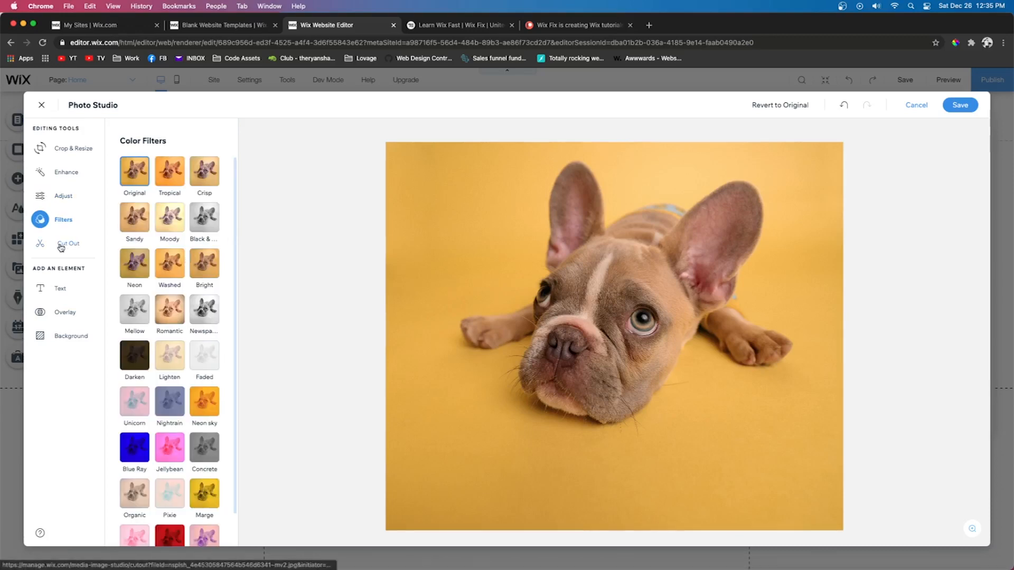
click(67, 243)
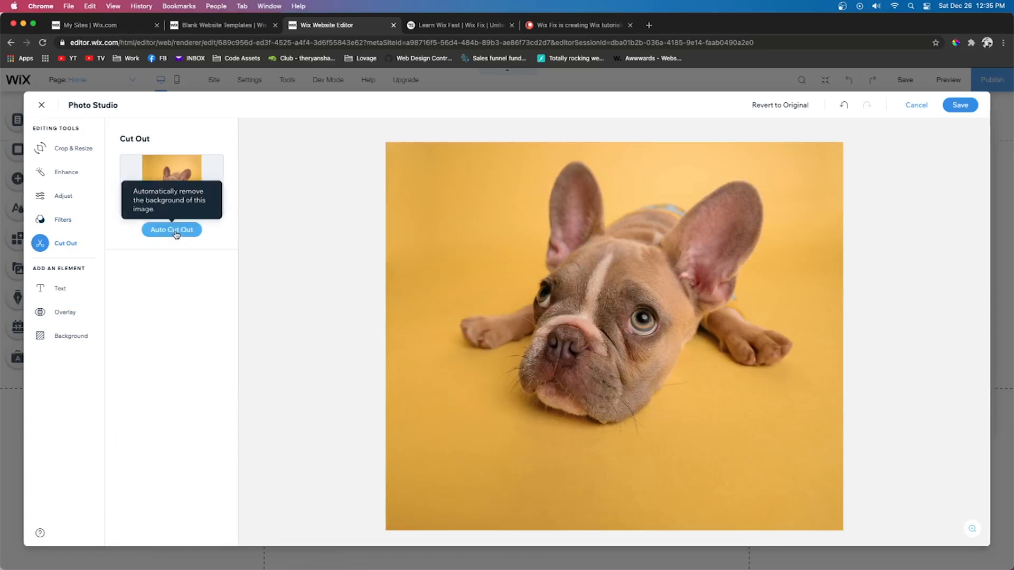
Step: Auto-remove the yellow background behind the bulldog and save the cut-out to the page
click(171, 229)
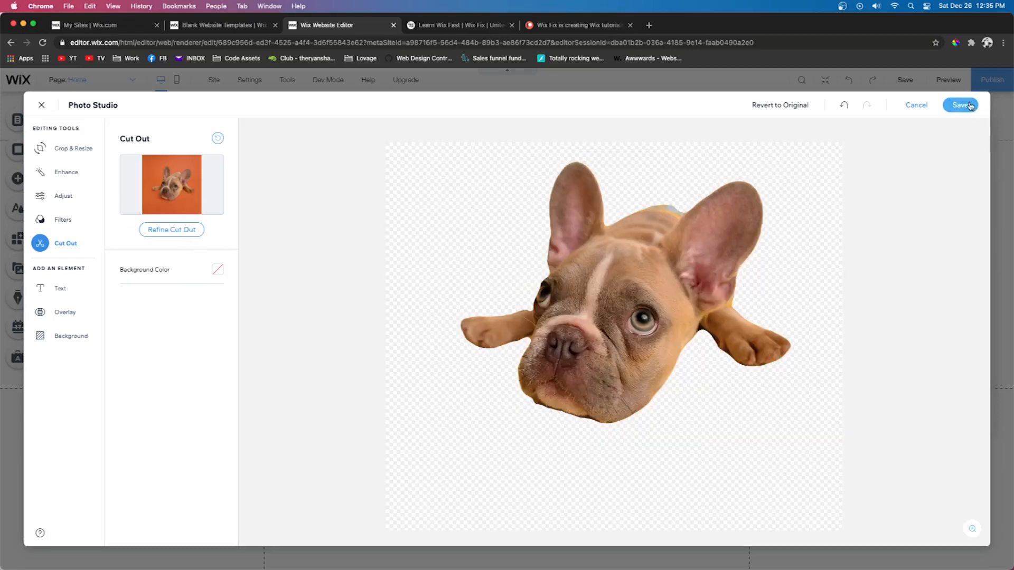
click(961, 105)
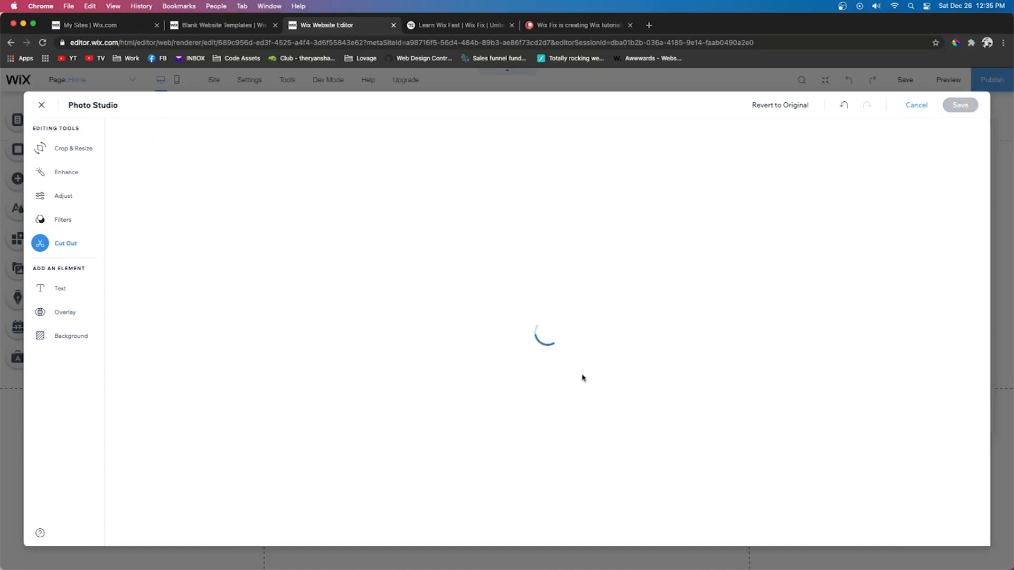
mouse_move(630, 343)
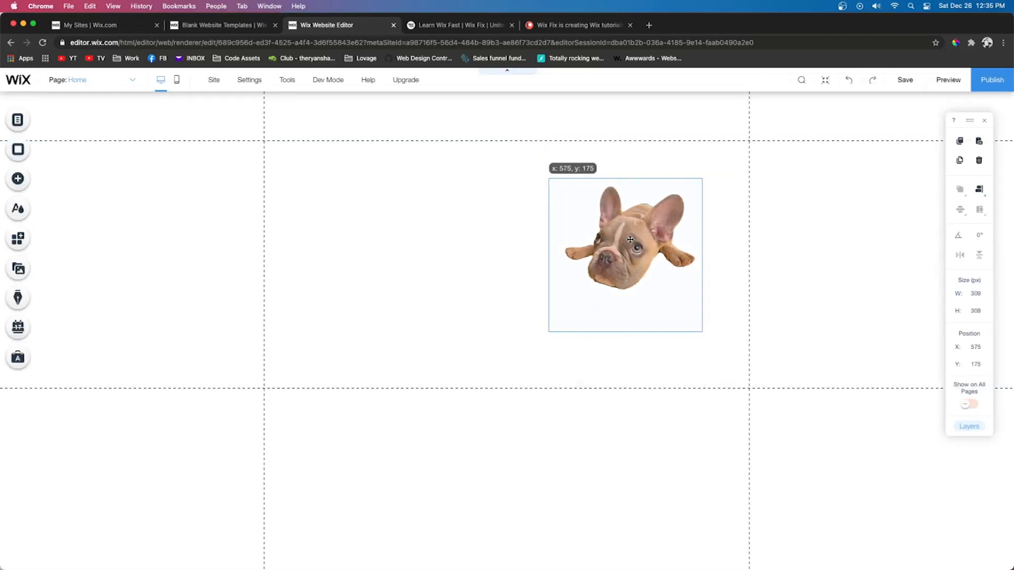
Step: Select the cut-out dog, then add an empty full-width strip from the Add panel's Strip designs
click(624, 254)
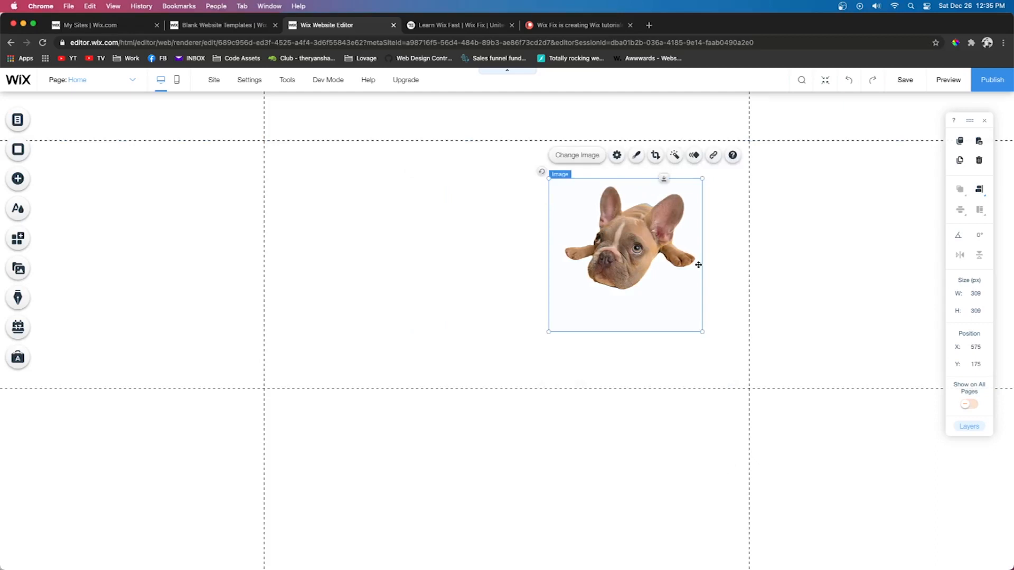
mouse_move(652, 249)
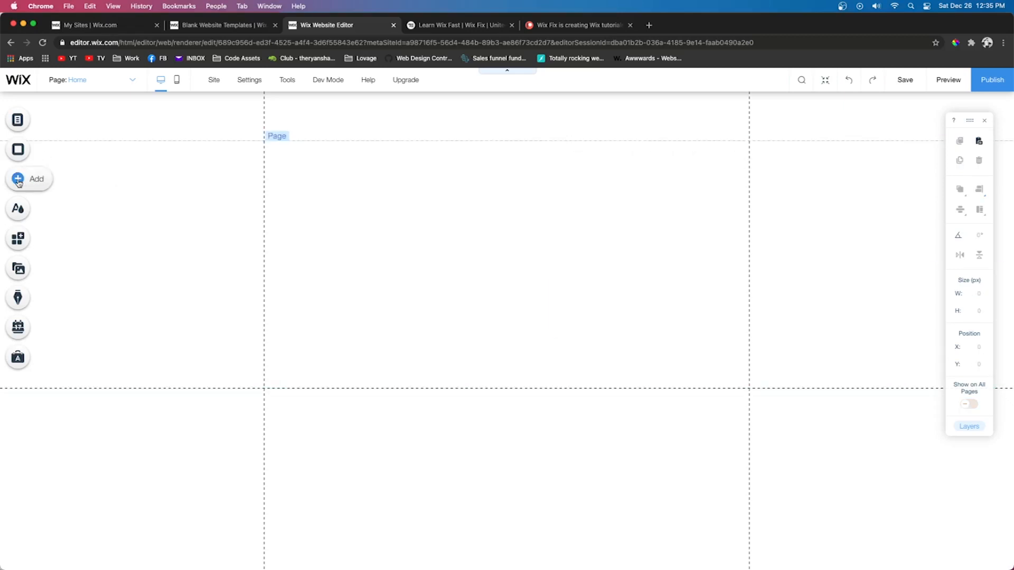
click(18, 180)
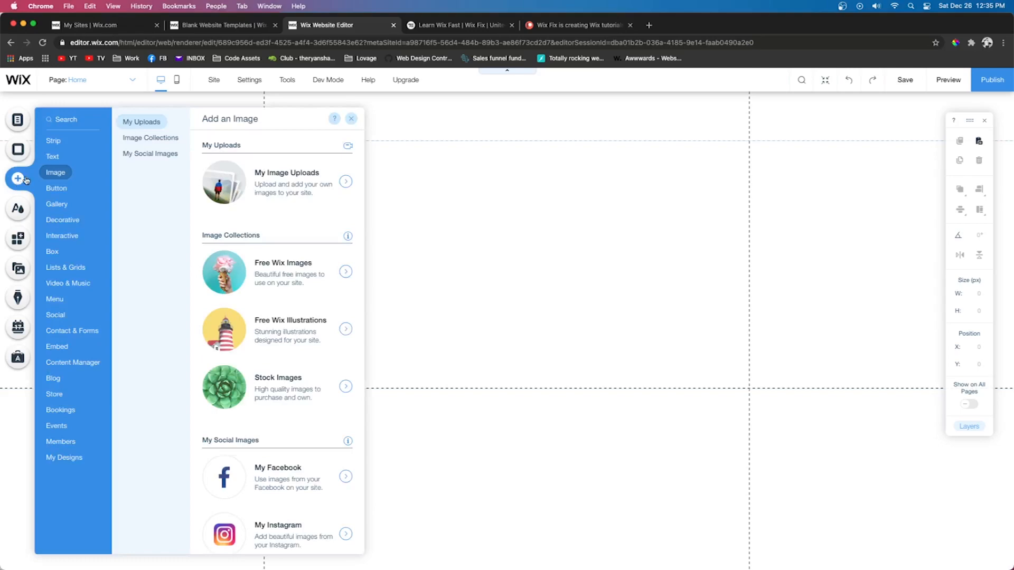
click(53, 141)
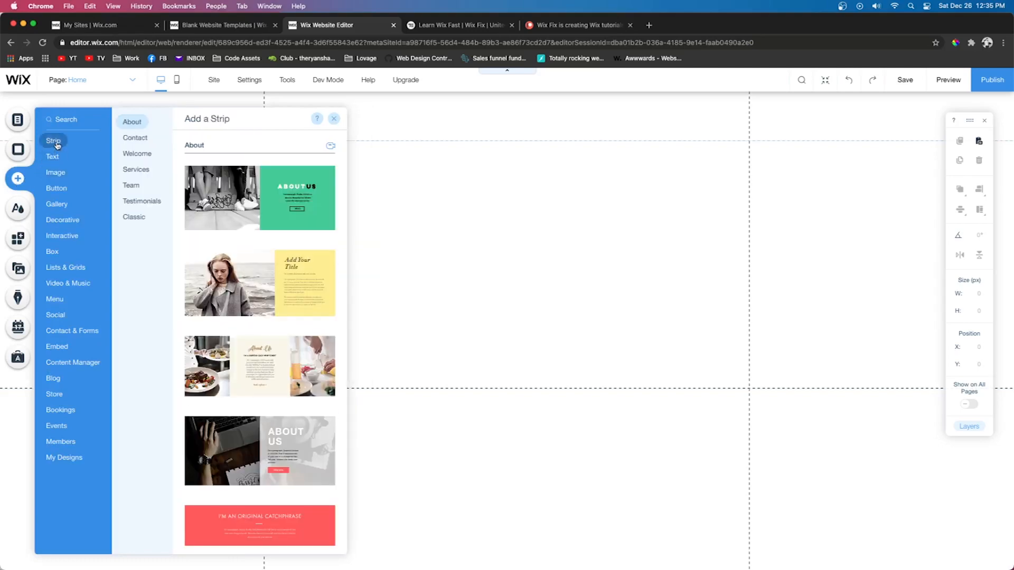
click(333, 118)
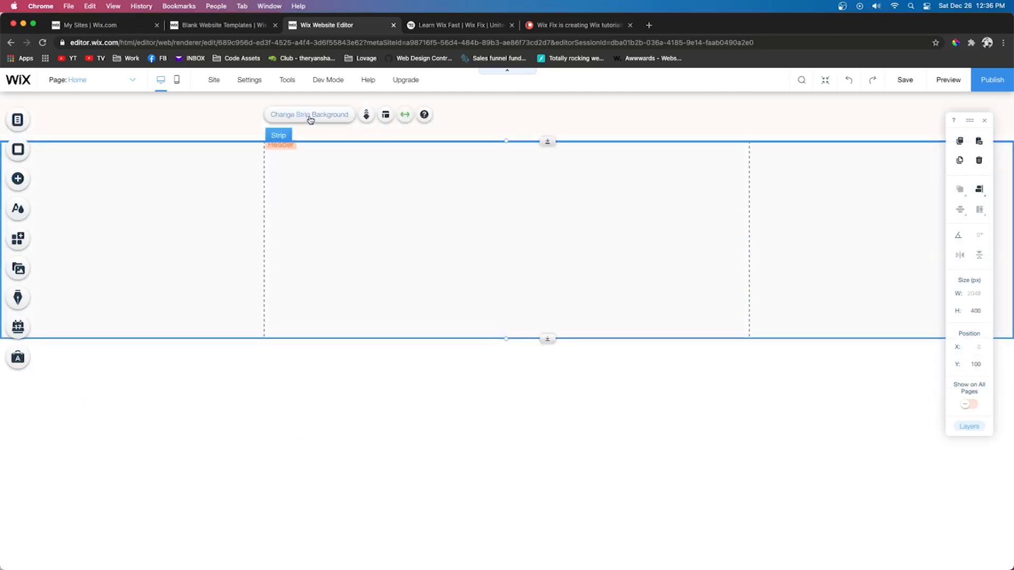
Step: Change the strip background to an image, browsing Site Files and Unsplash for the mountain photo
click(310, 114)
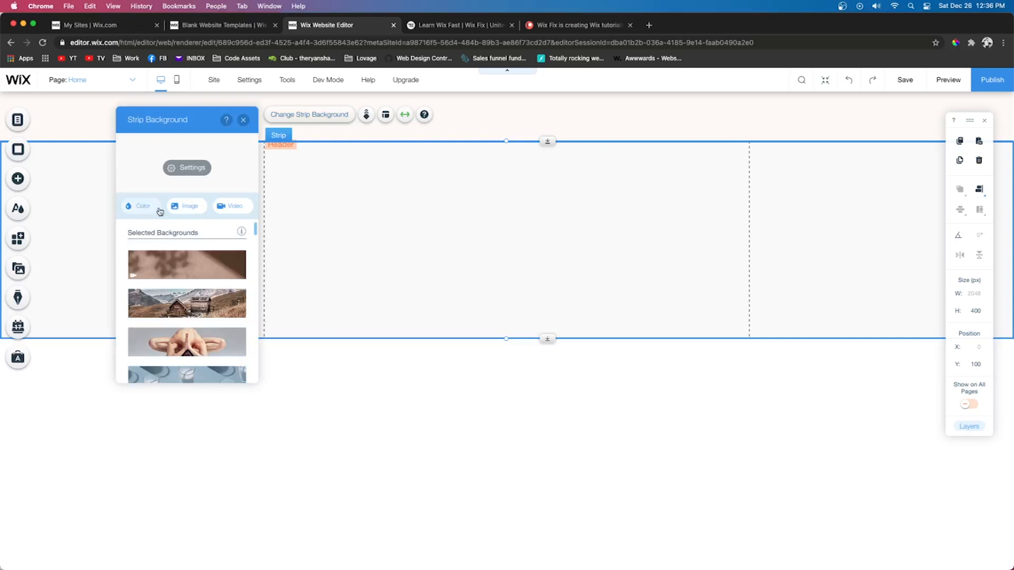
click(189, 206)
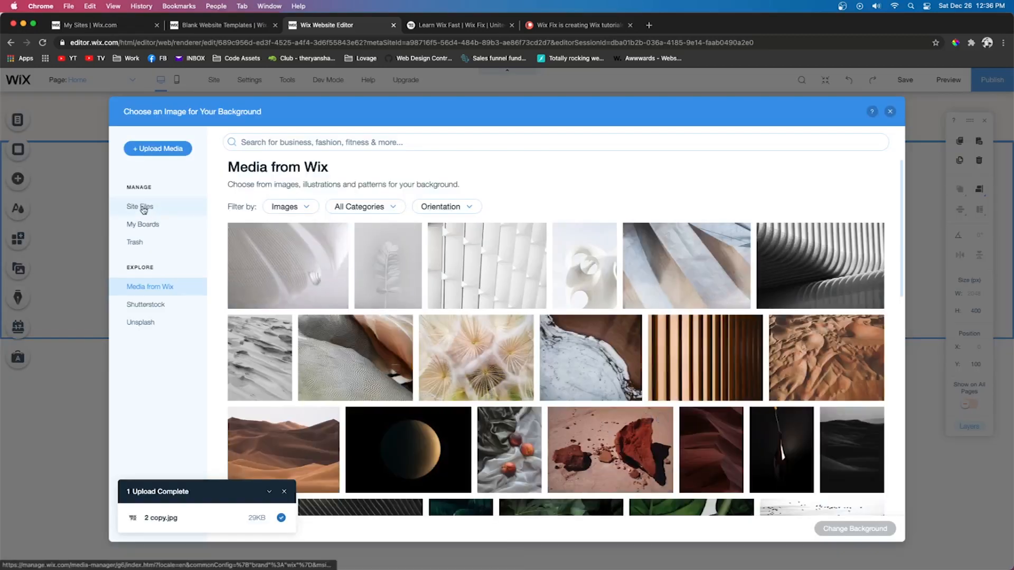
click(140, 206)
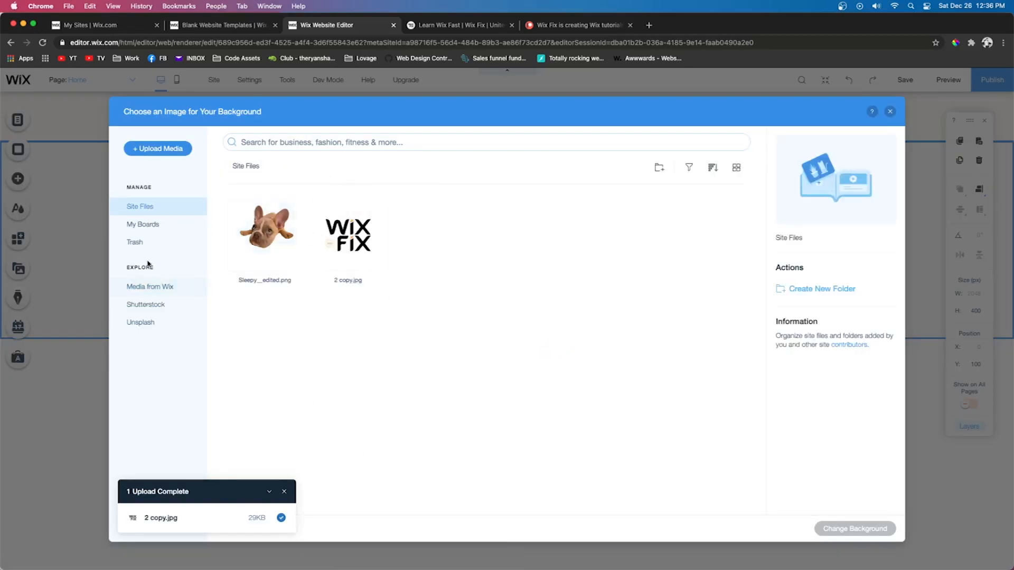
click(150, 286)
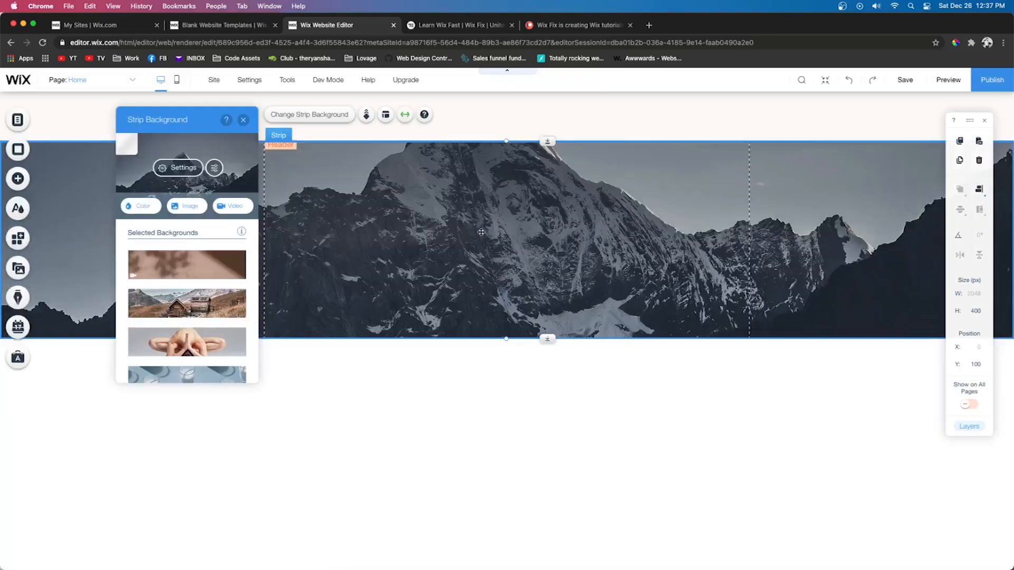
mouse_move(516, 224)
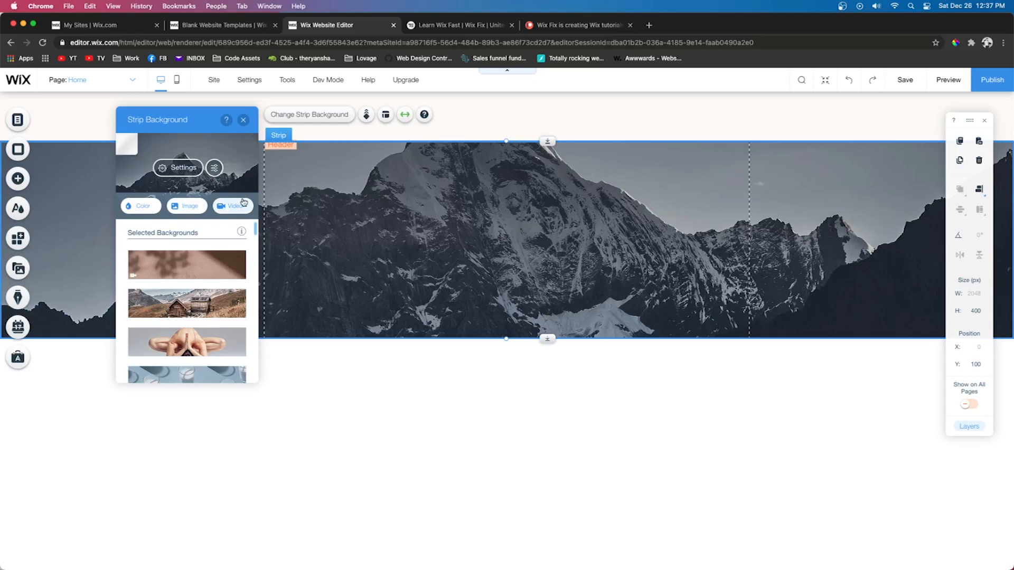
mouse_move(183, 168)
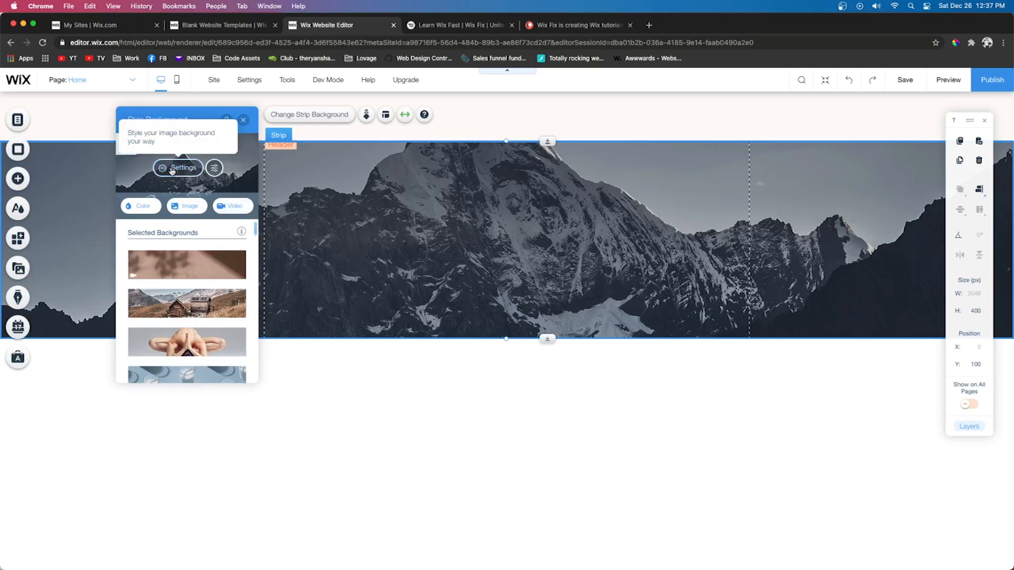
Step: Set blue as the colour behind the mountain image and test the opacity slider, ending at full
click(177, 168)
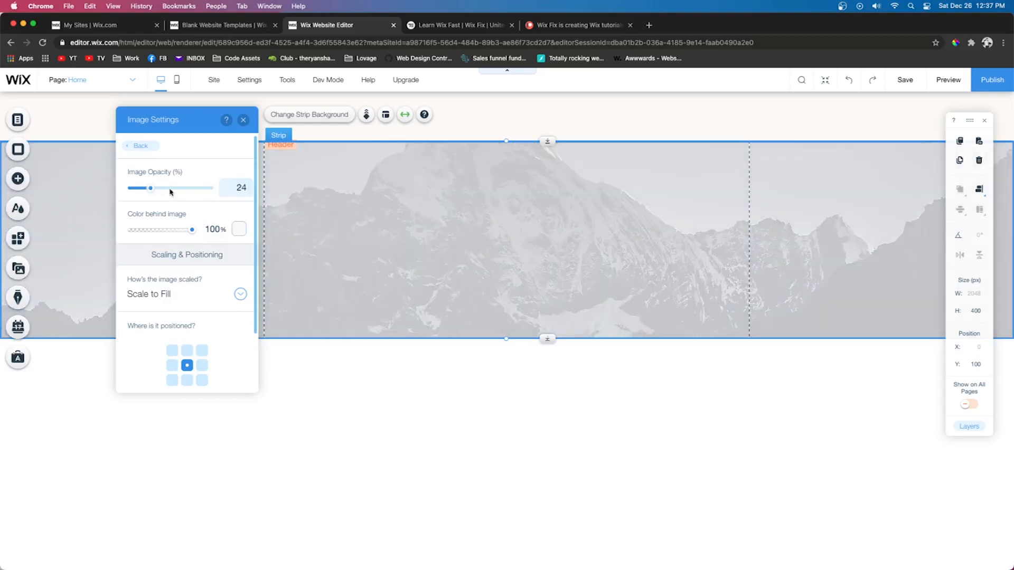
drag(150, 188, 209, 188)
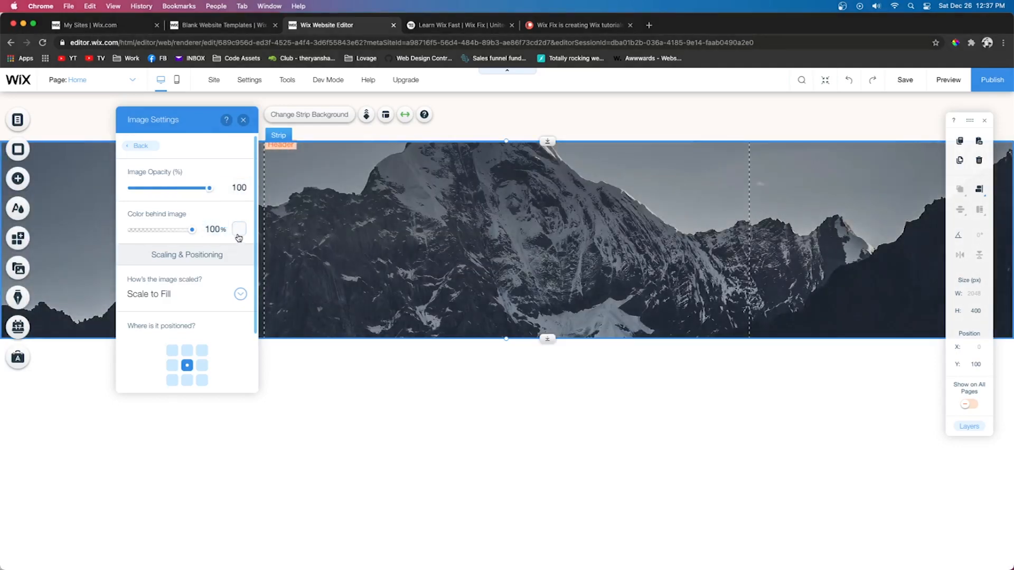
click(238, 229)
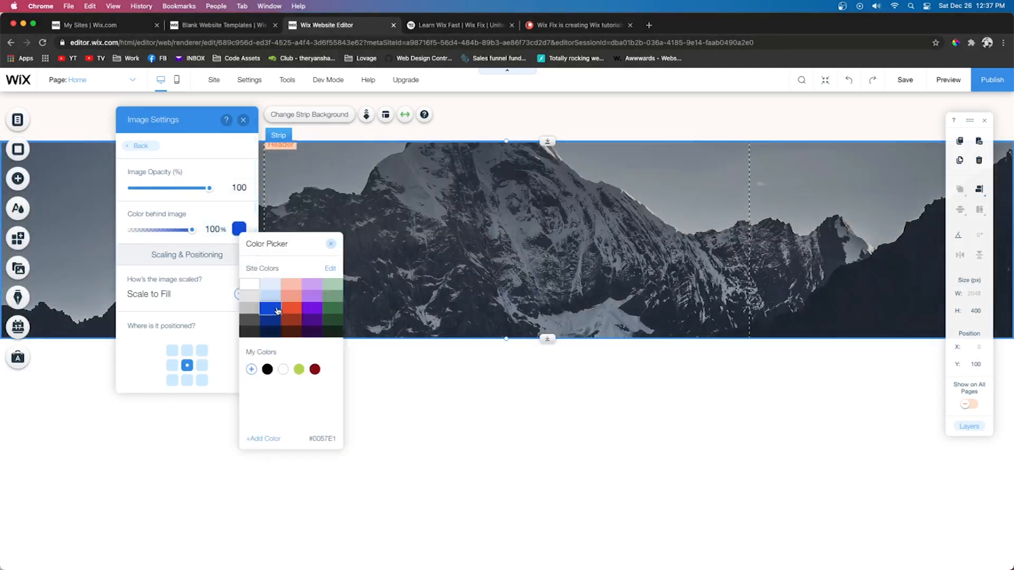
drag(209, 188, 164, 188)
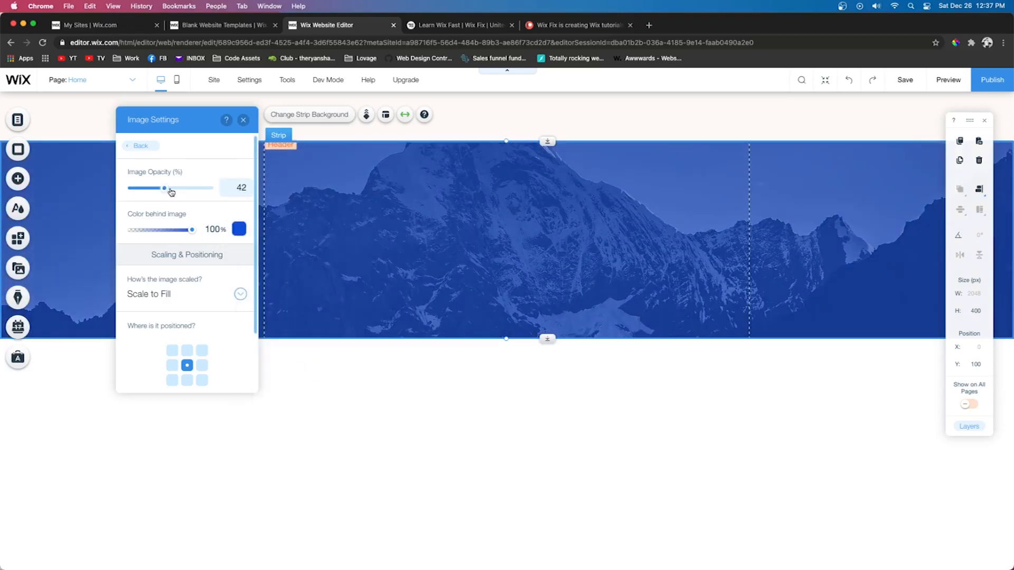
drag(163, 188, 186, 188)
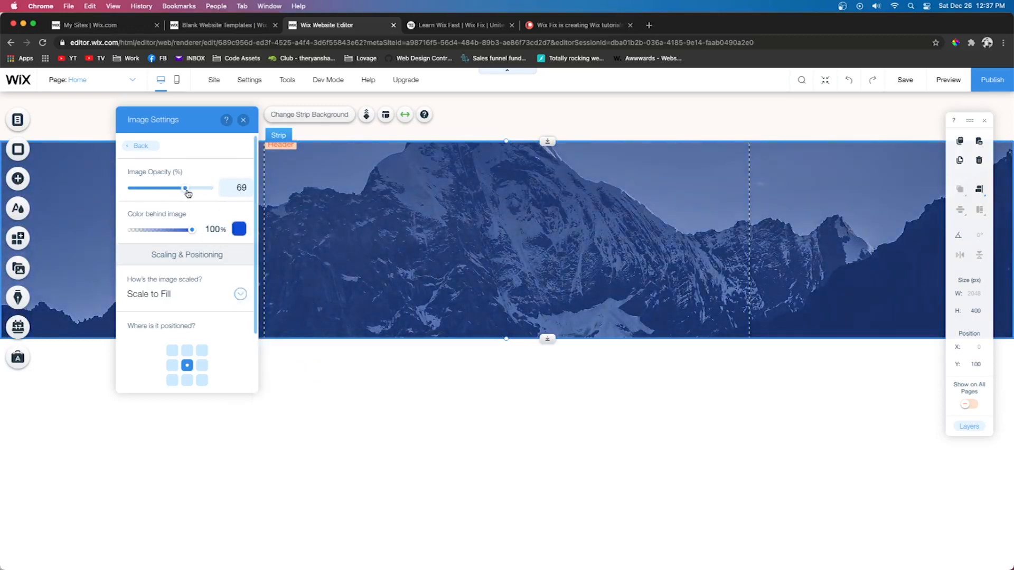
drag(186, 188, 209, 188)
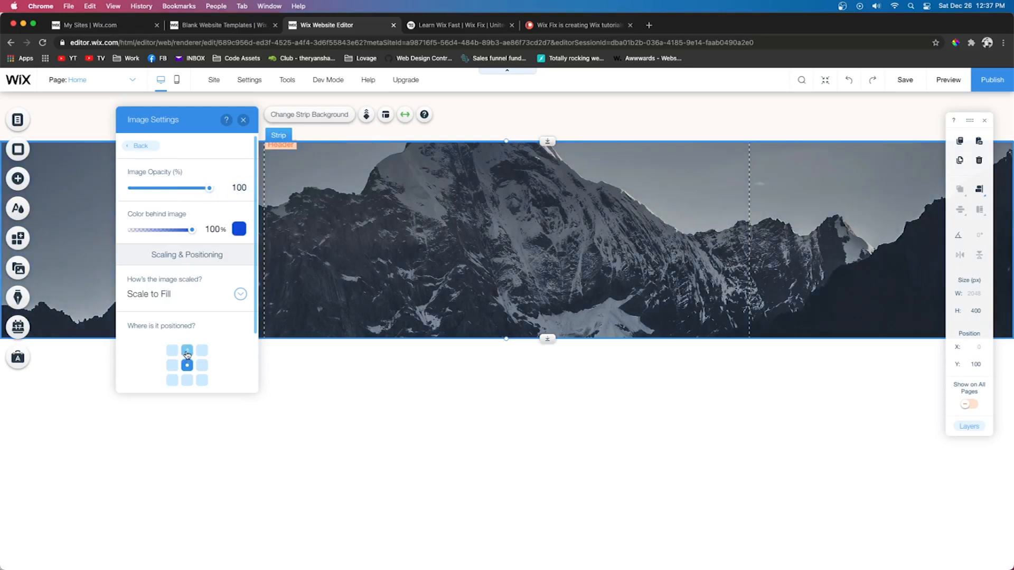
Step: Anchor the mountain image to the top-centre of the strip
click(186, 350)
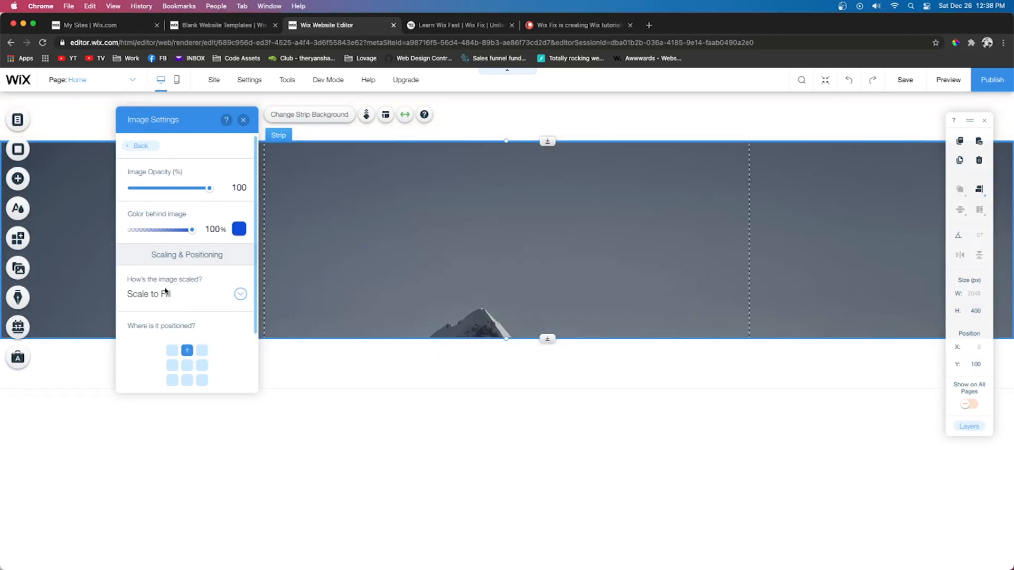
Step: Enter 'Coo' as image text, lower the image opacity to 85 for a blue tint, and go back
scroll(down, 3)
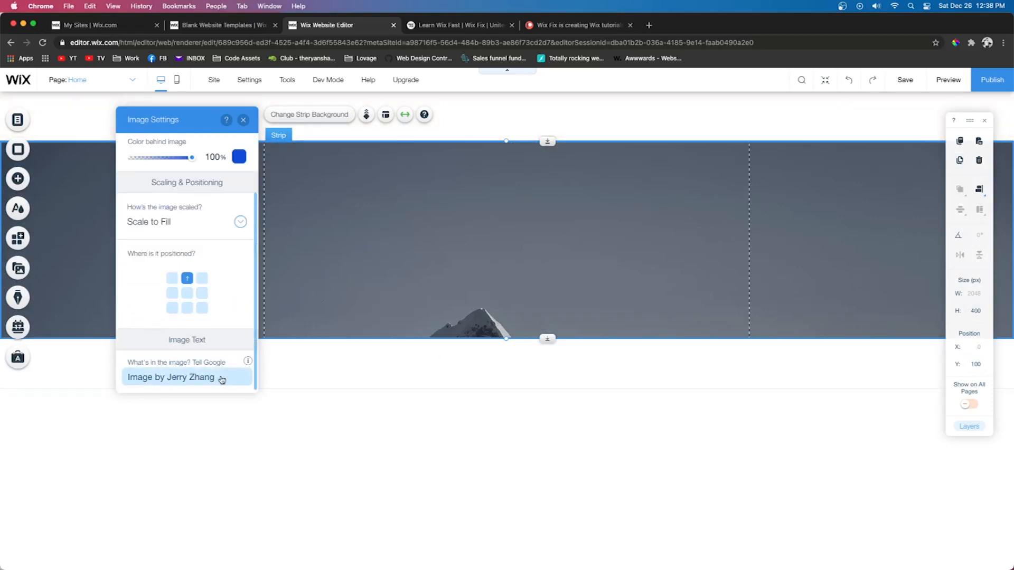
click(171, 377)
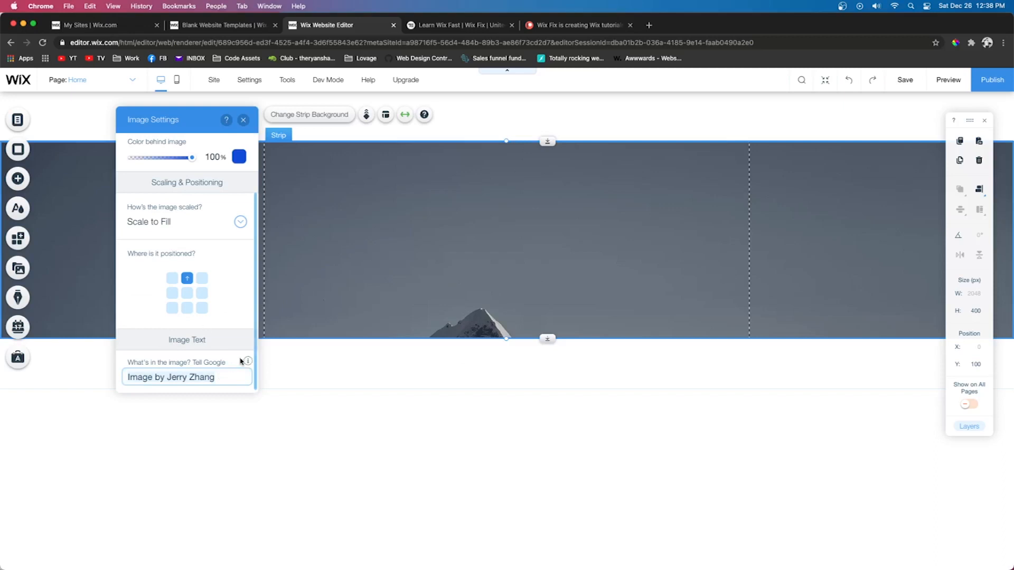
text(Coo)
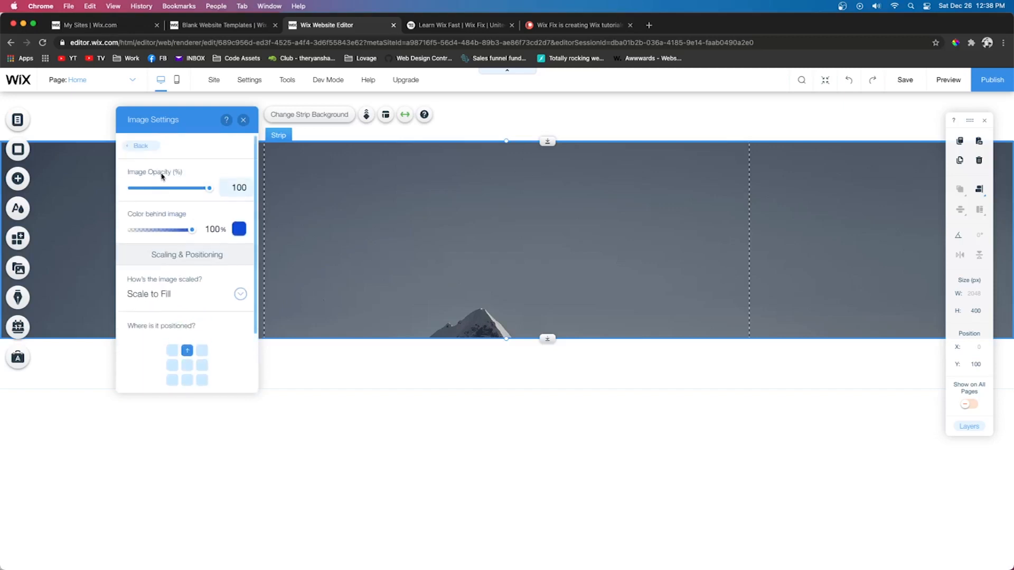
drag(209, 188, 198, 188)
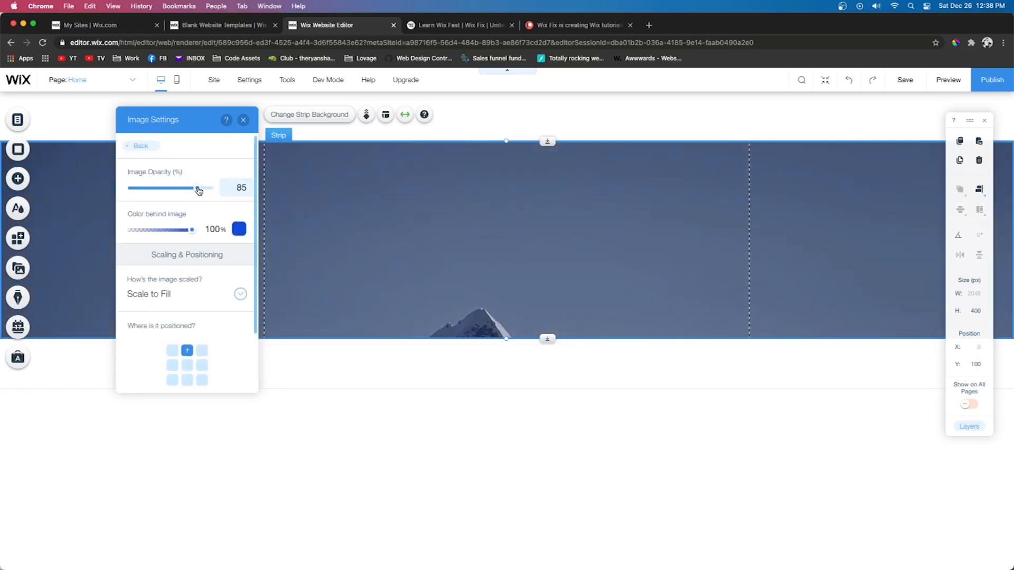
click(138, 145)
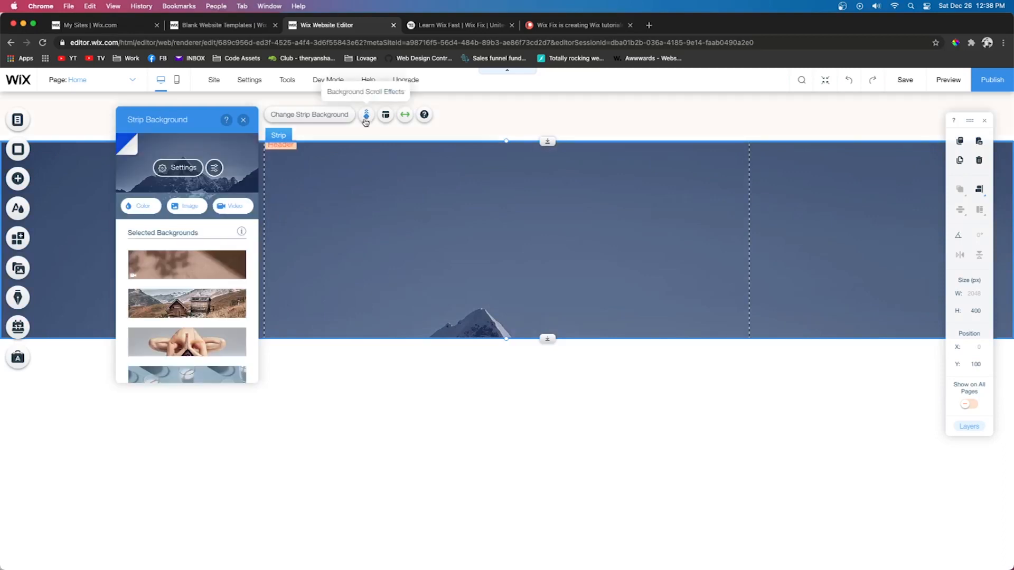
Step: Bring up the strip's background scroll effect choices to look for Parallax
click(366, 114)
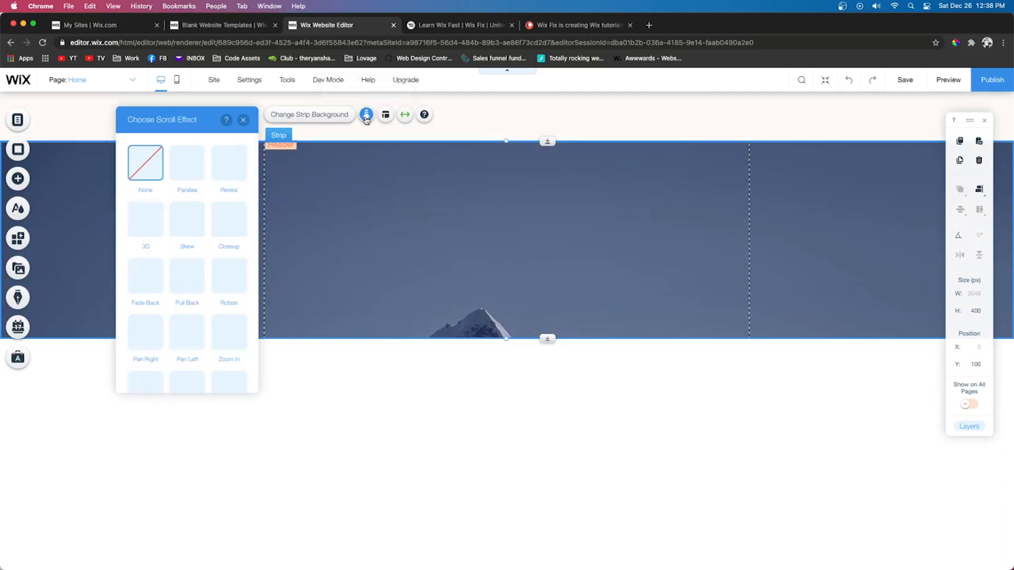
scroll(down, 3)
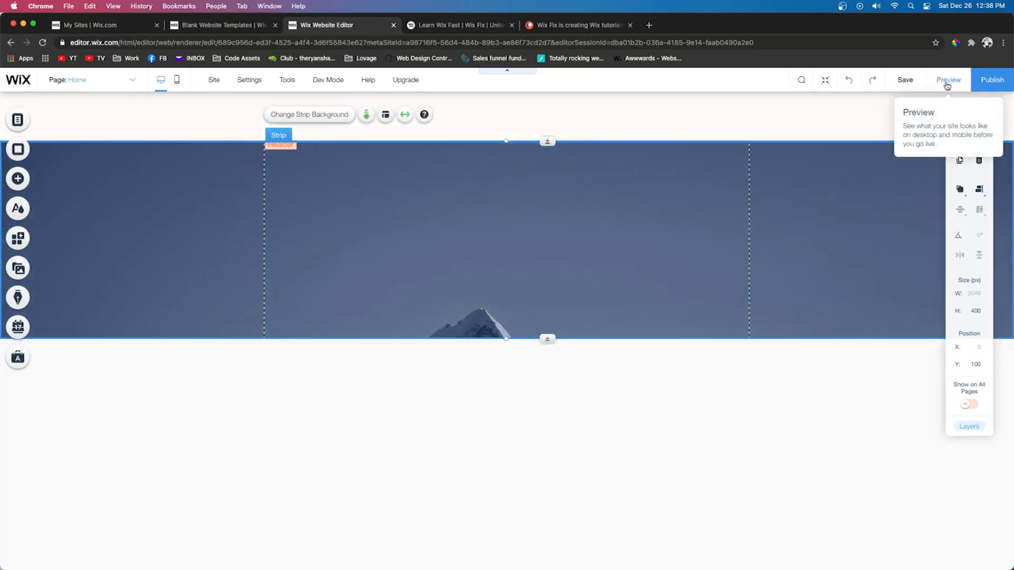
click(948, 79)
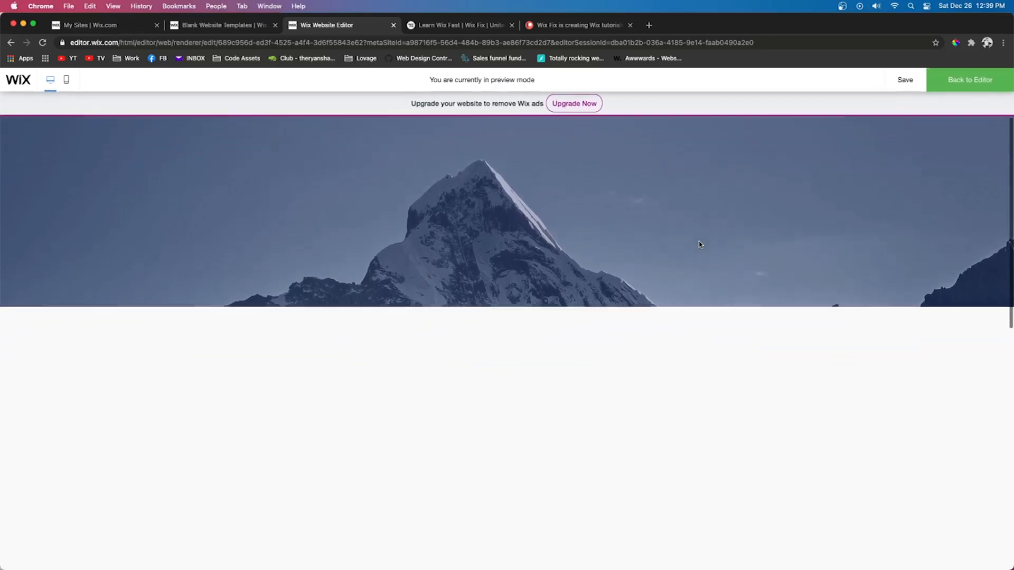
scroll(down, 3)
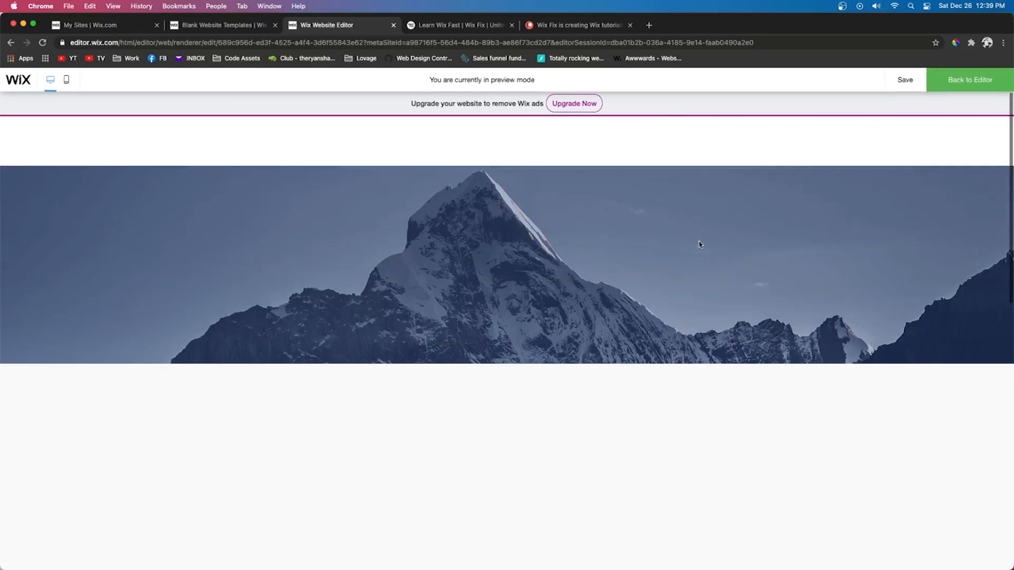
click(968, 79)
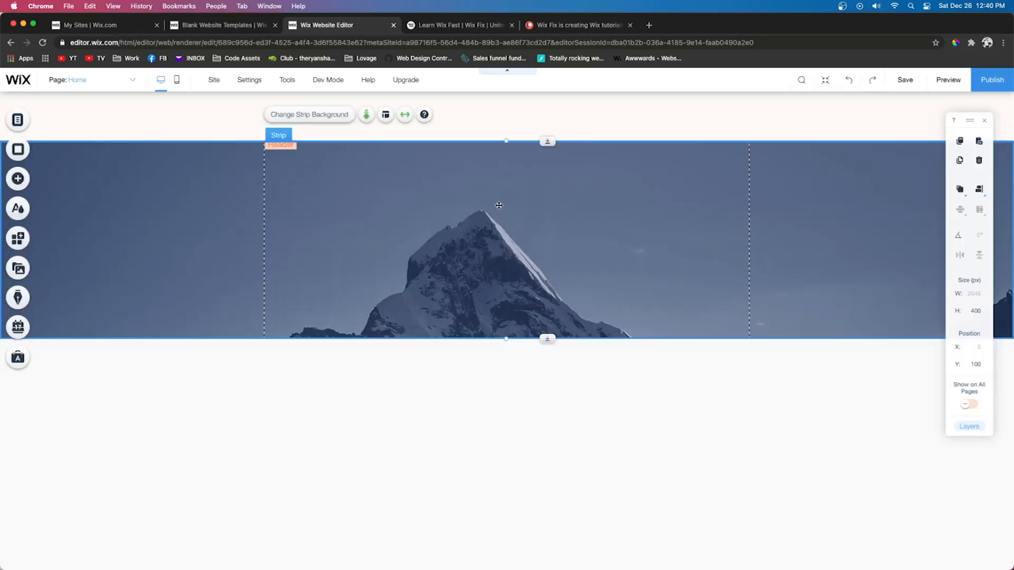